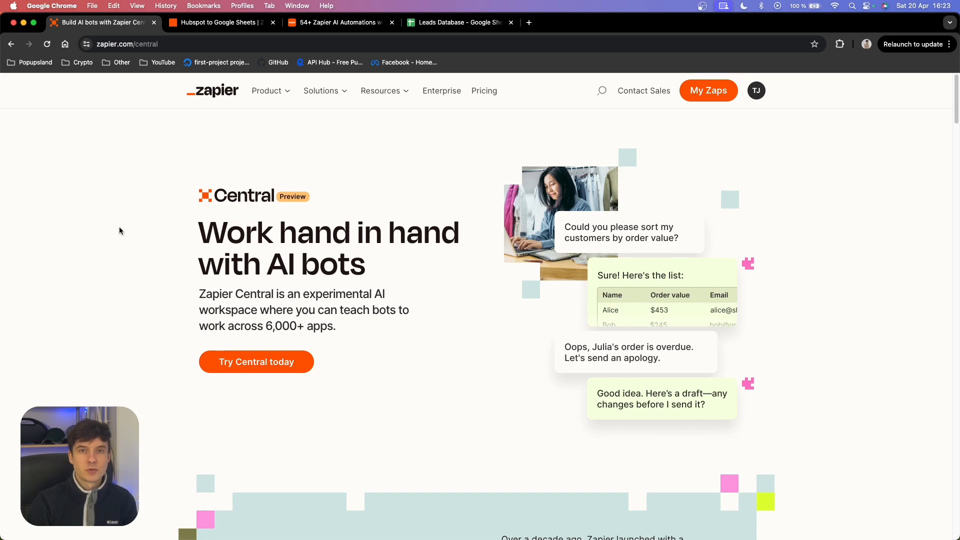
Step: Launch Zapier Central from the landing page and expand the sidebar's existing bot list
{"action": "scroll", "scroll_direction": "down", "scroll_amount": 3}
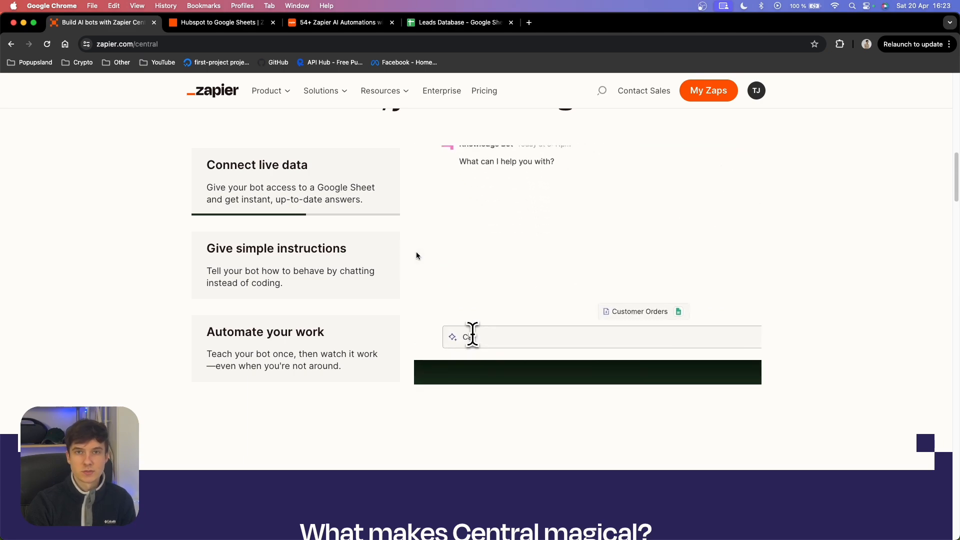
{"action": "scroll", "scroll_direction": "up", "scroll_amount": 3}
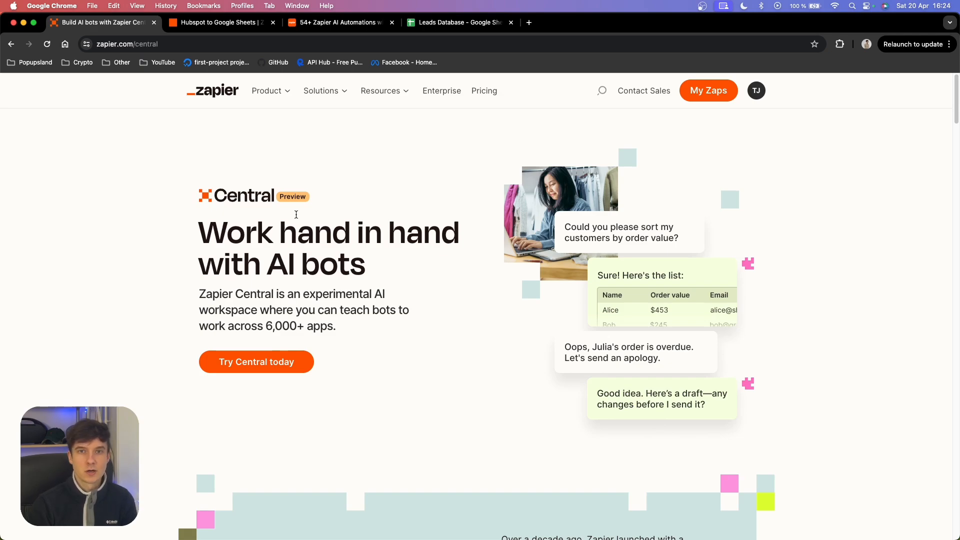
{"action": "mouse_move", "coordinate": [256, 361]}
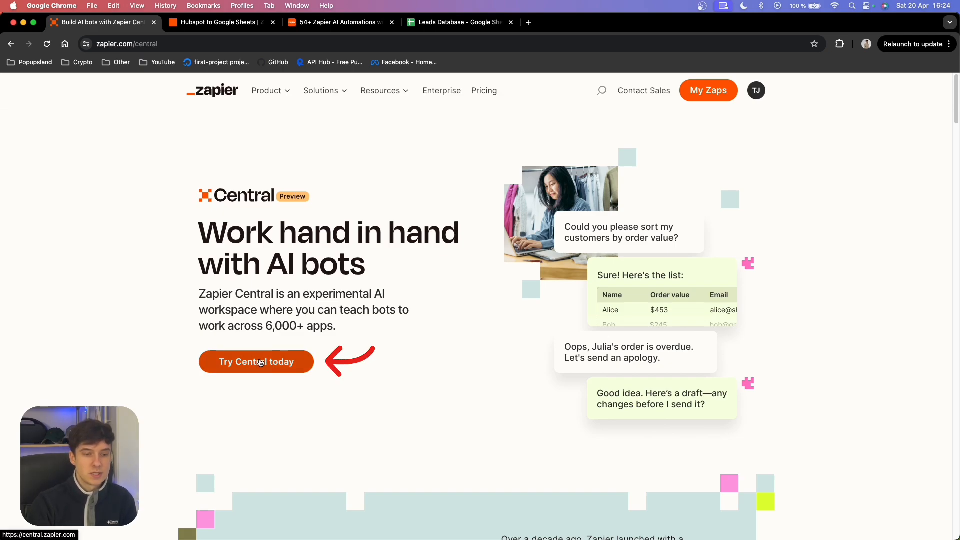
{"action": "left_click", "coordinate": [256, 361]}
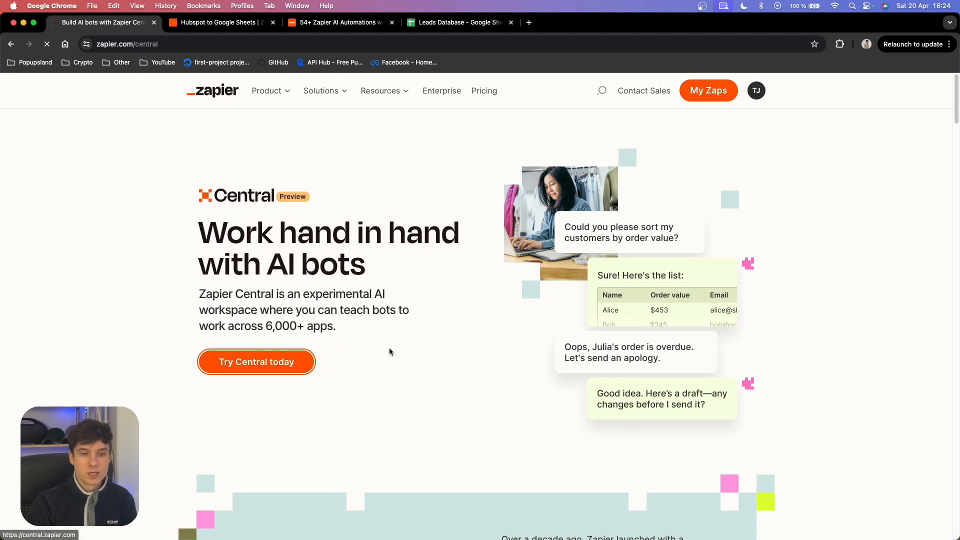
{"action": "left_click", "coordinate": [256, 361]}
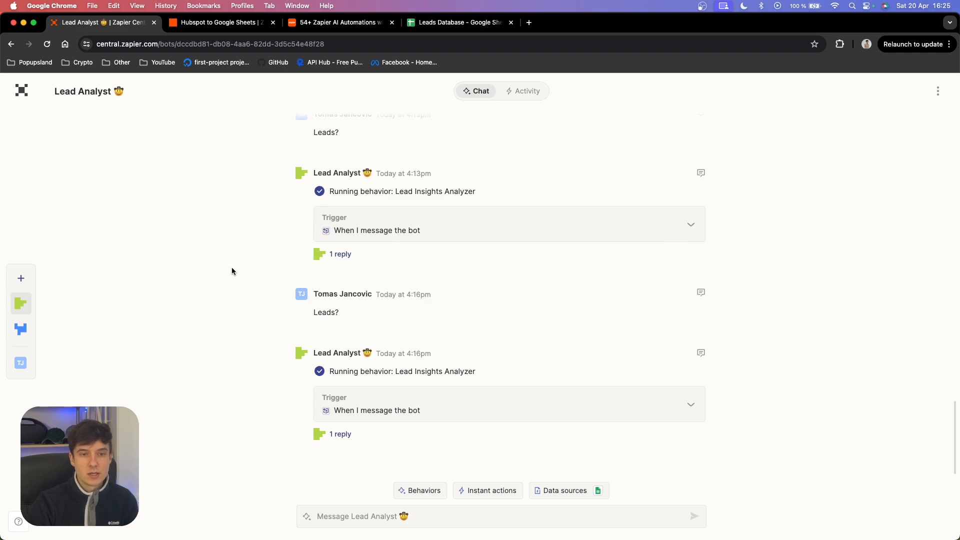
{"action": "mouse_move", "coordinate": [153, 312]}
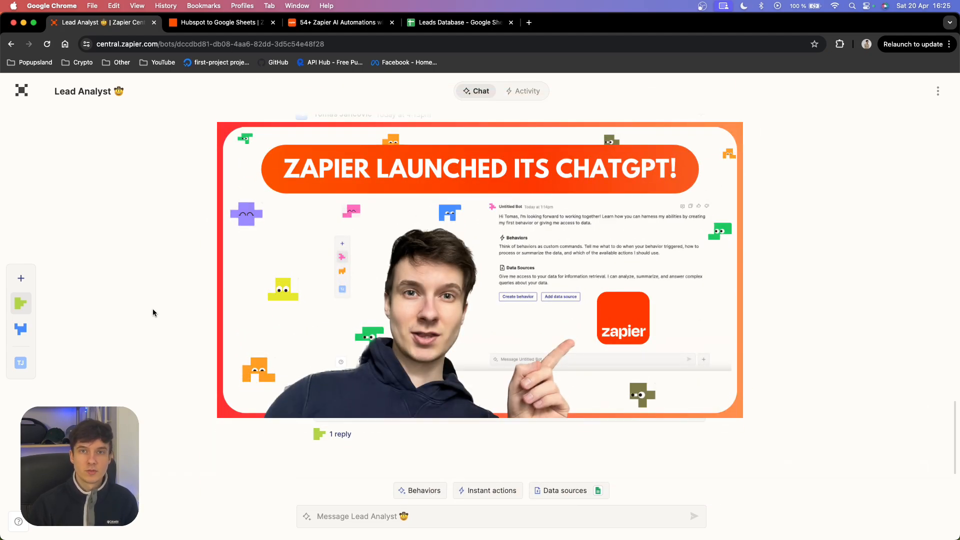
{"action": "scroll", "scroll_direction": "down", "scroll_amount": 3}
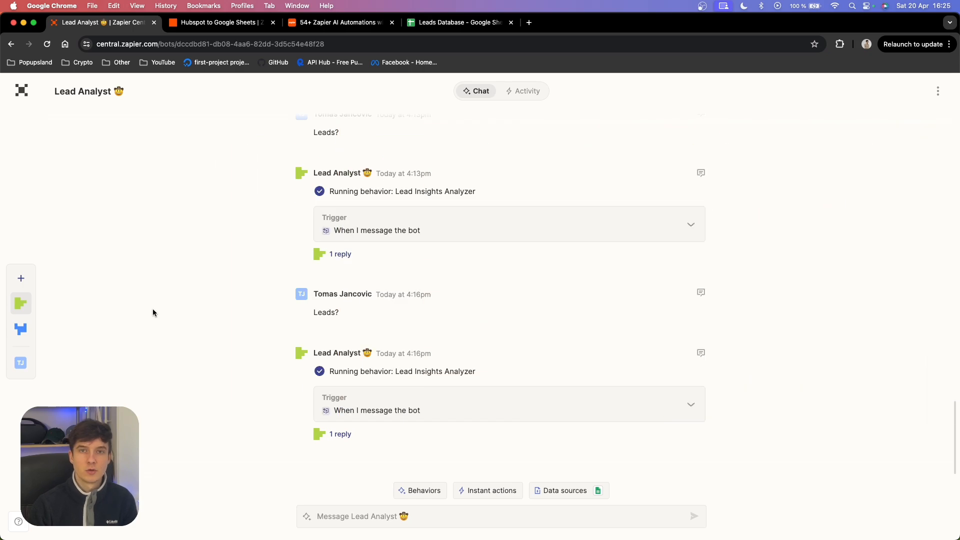
{"action": "mouse_move", "coordinate": [216, 306]}
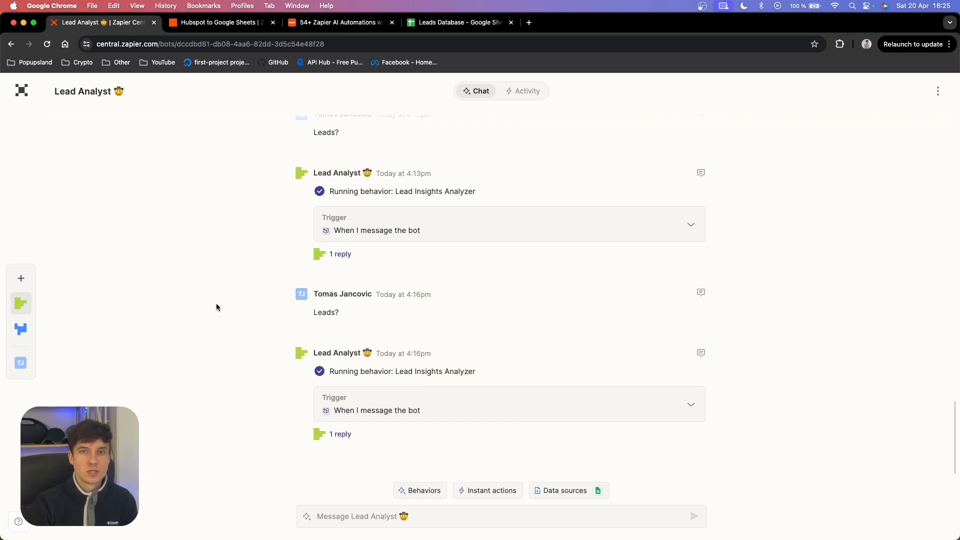
{"action": "mouse_move", "coordinate": [262, 300]}
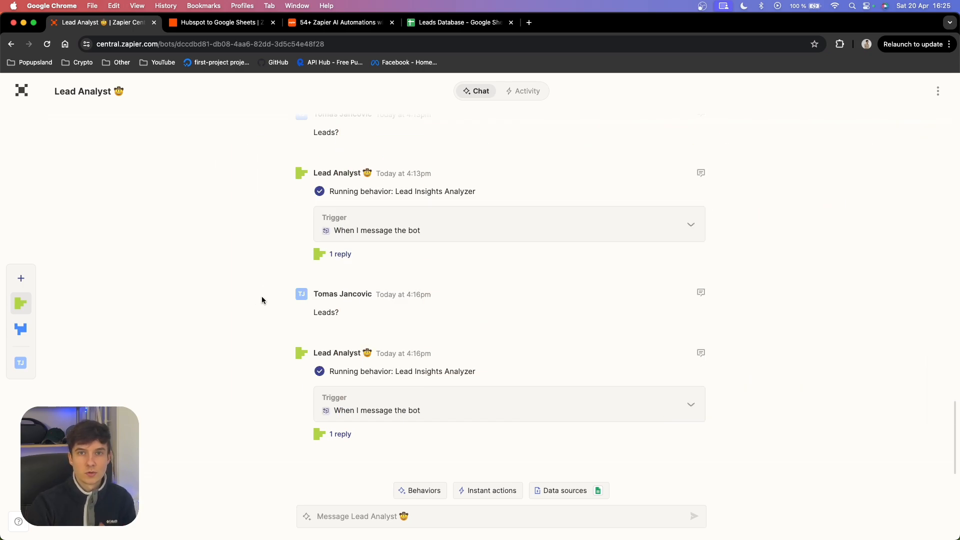
{"action": "left_click", "coordinate": [20, 278]}
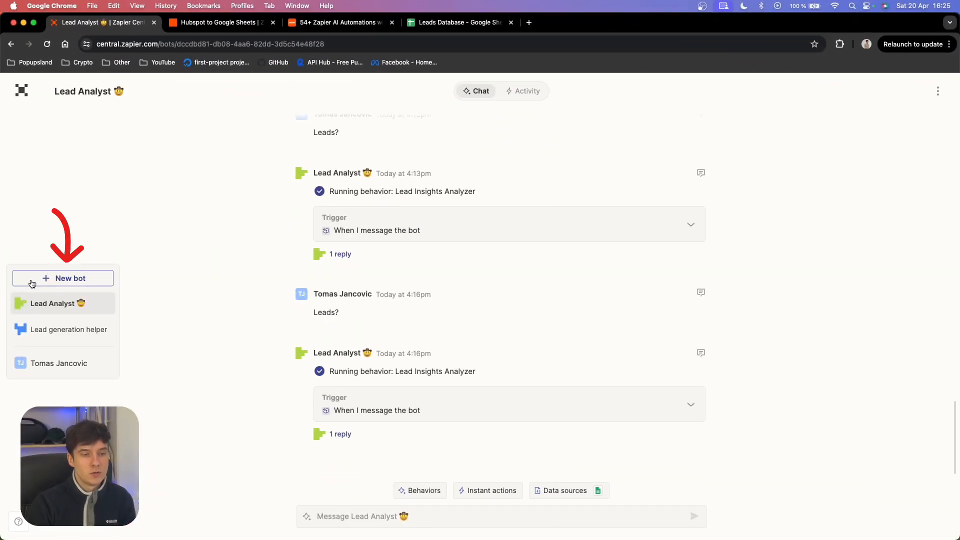
Step: Start a new Untitled Bot and show its data sources
{"action": "left_click", "coordinate": [70, 278]}
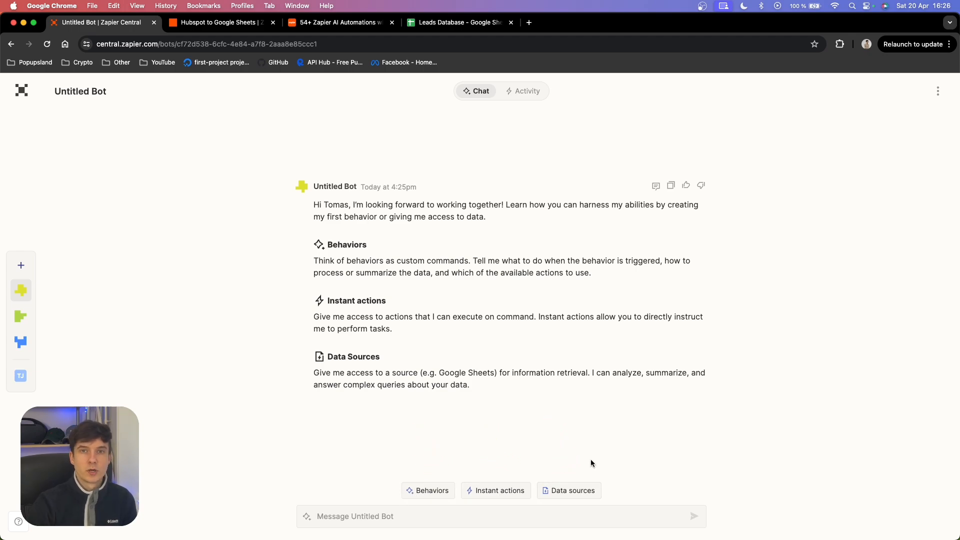
{"action": "mouse_move", "coordinate": [587, 454]}
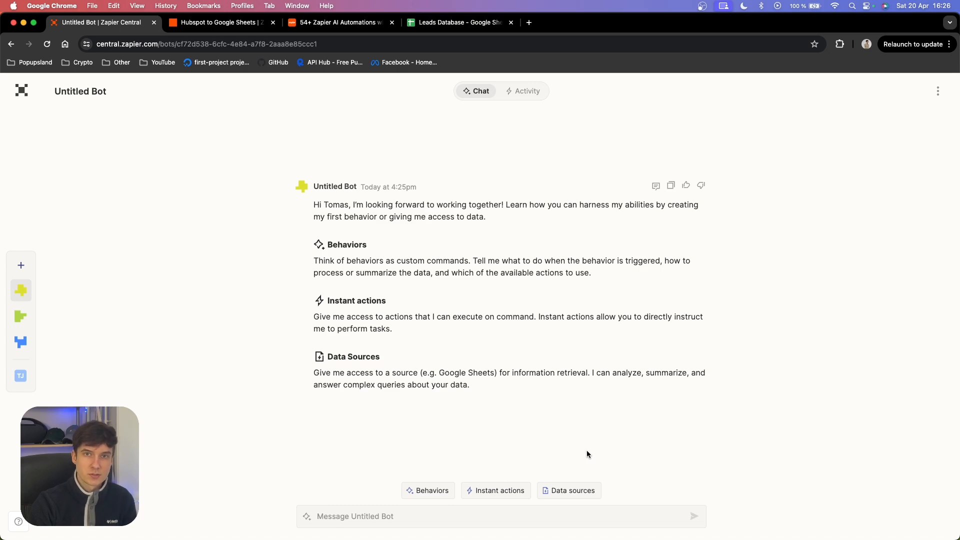
{"action": "left_click", "coordinate": [568, 490]}
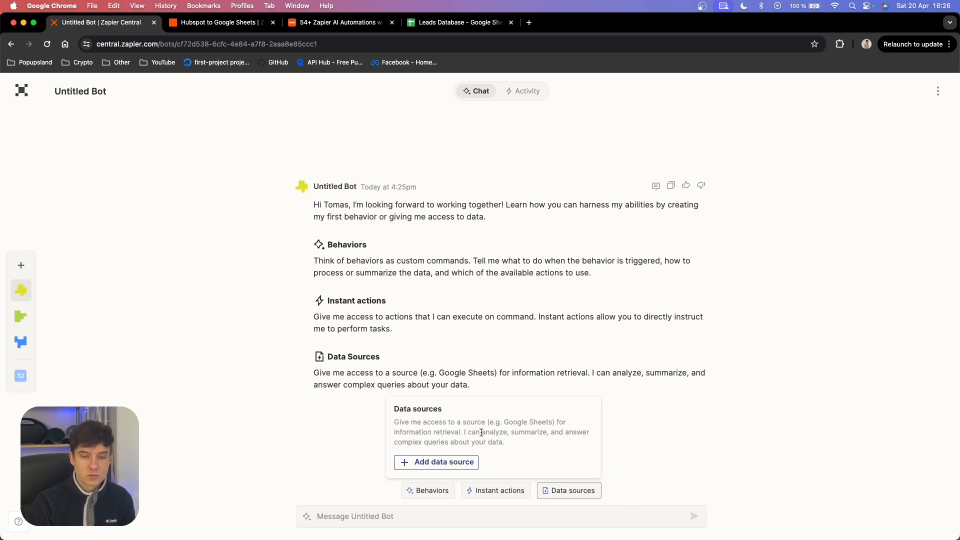
Step: Add a Google Sheets data source with its account connected
{"action": "left_click", "coordinate": [436, 461]}
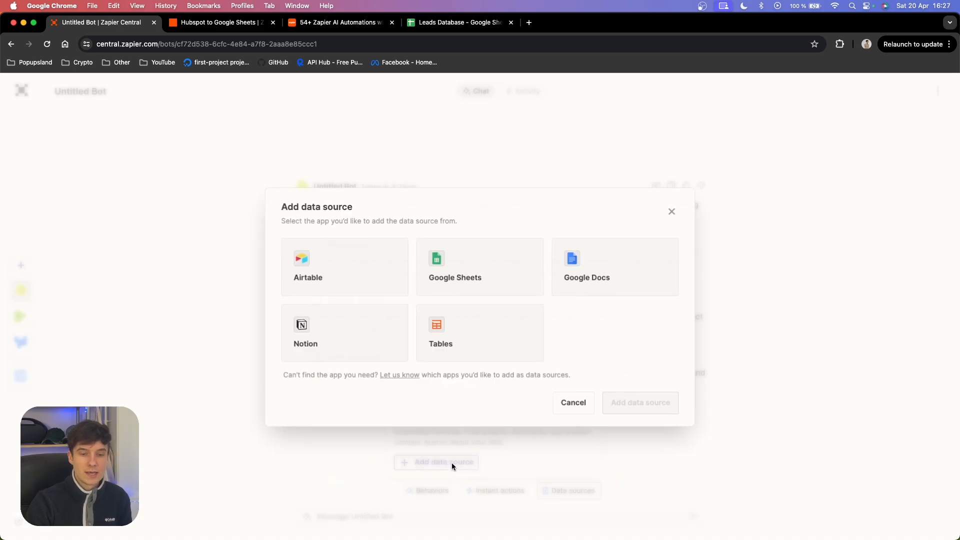
{"action": "mouse_move", "coordinate": [467, 391]}
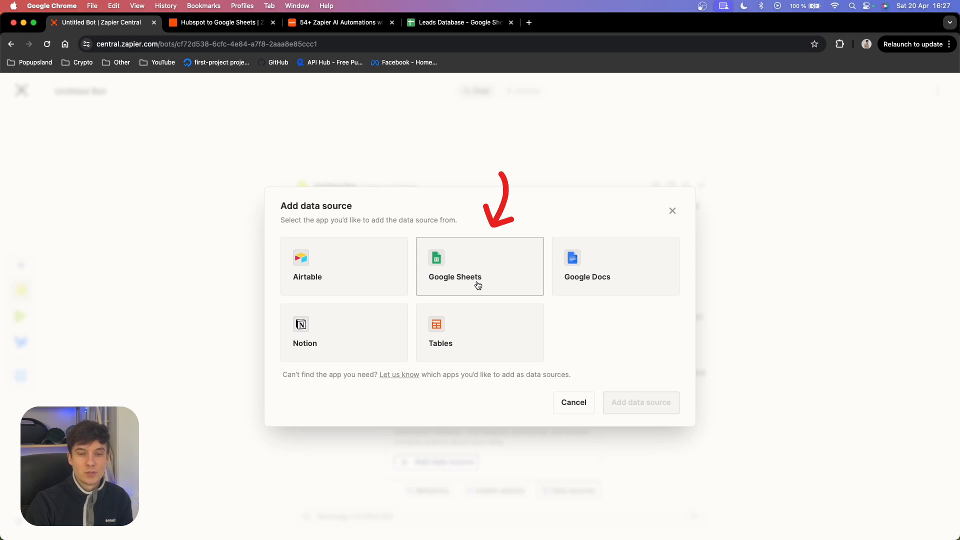
{"action": "left_click", "coordinate": [479, 267]}
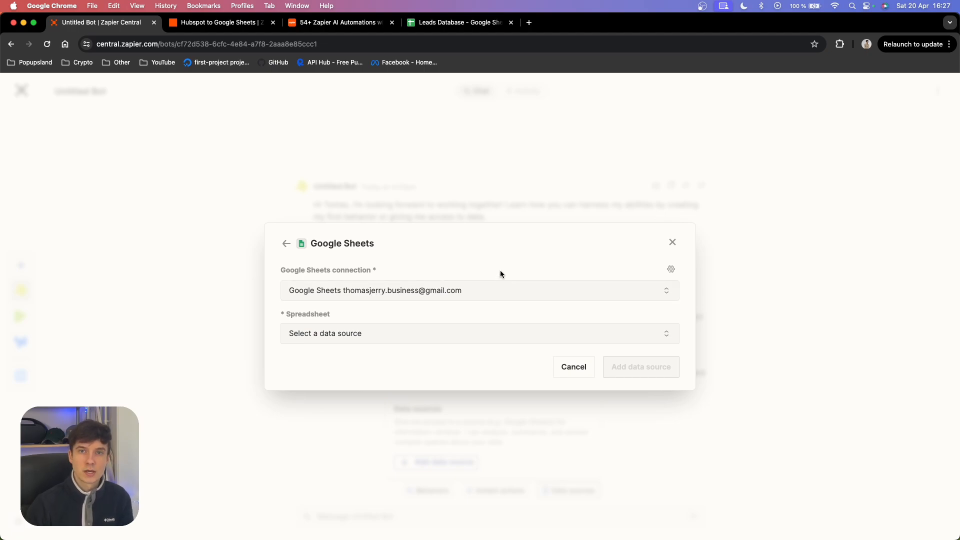
{"action": "left_click", "coordinate": [672, 242]}
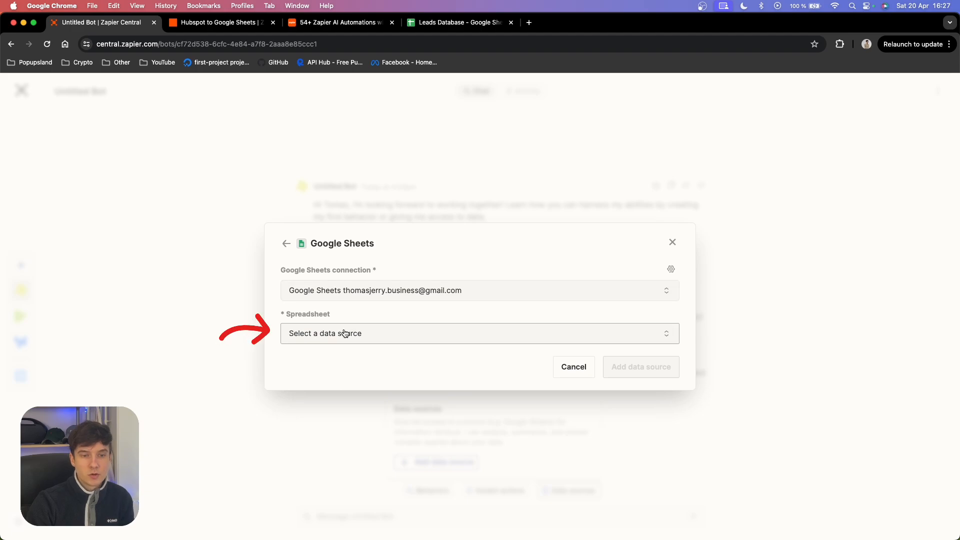
Step: Select 'Leads Database' from the Spreadsheet dropdown list
{"action": "left_click", "coordinate": [479, 333]}
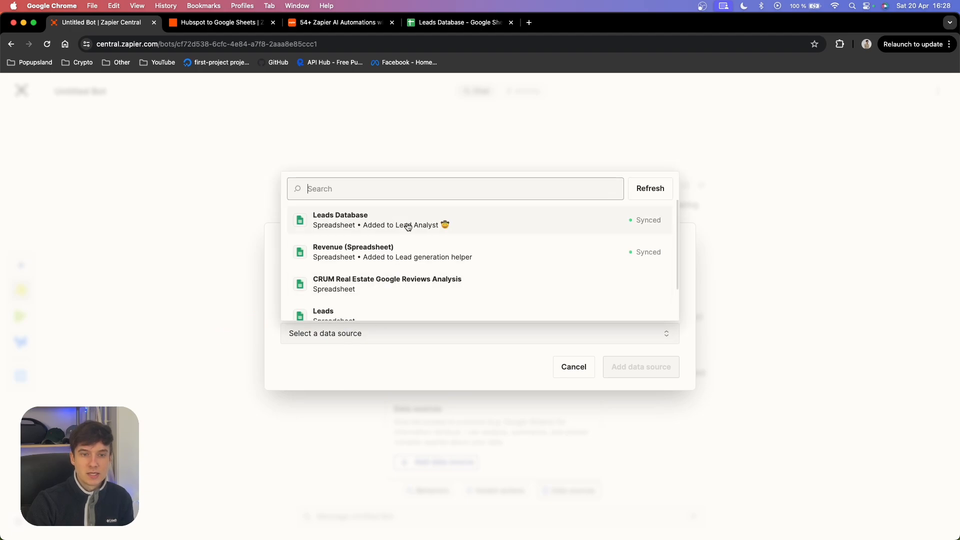
{"action": "scroll", "scroll_direction": "down", "scroll_amount": 3}
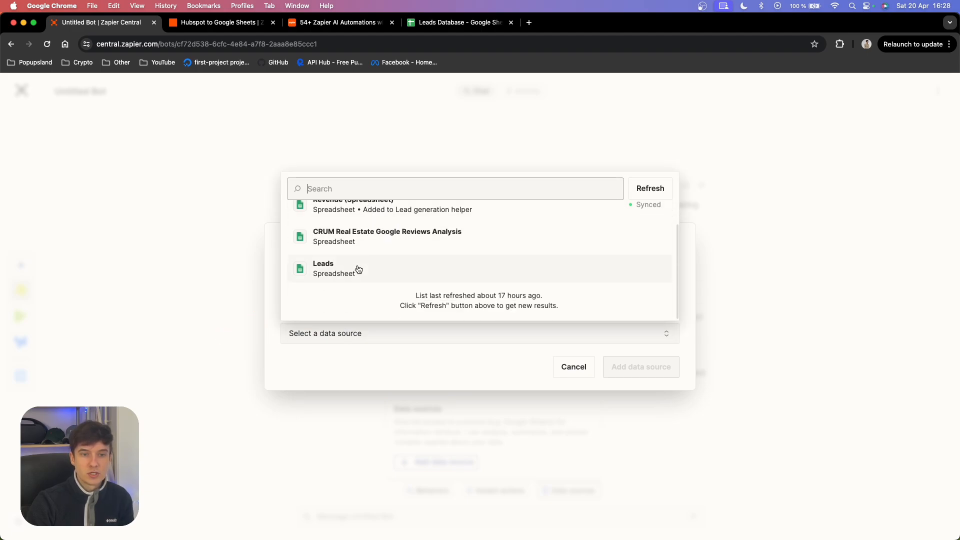
{"action": "scroll", "scroll_direction": "up", "scroll_amount": 3}
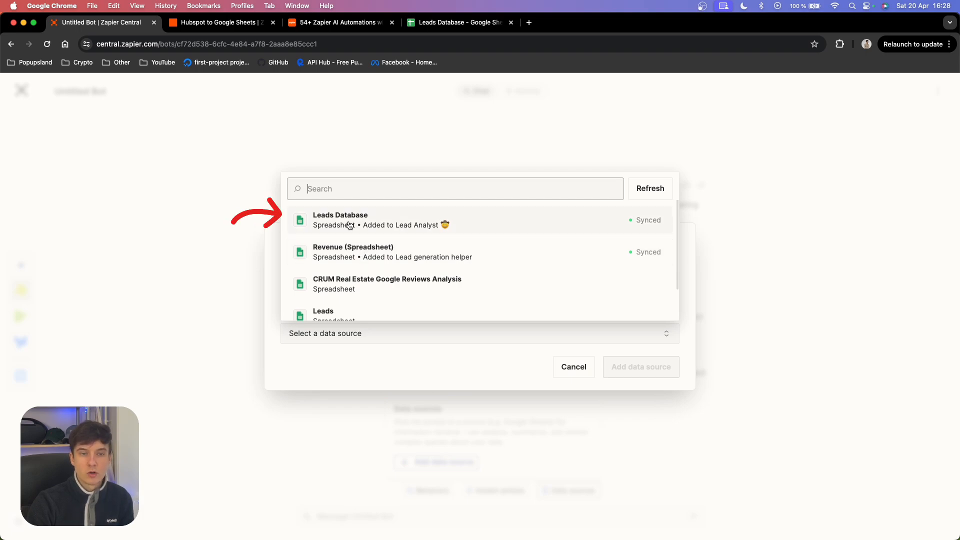
{"action": "left_click", "coordinate": [340, 220]}
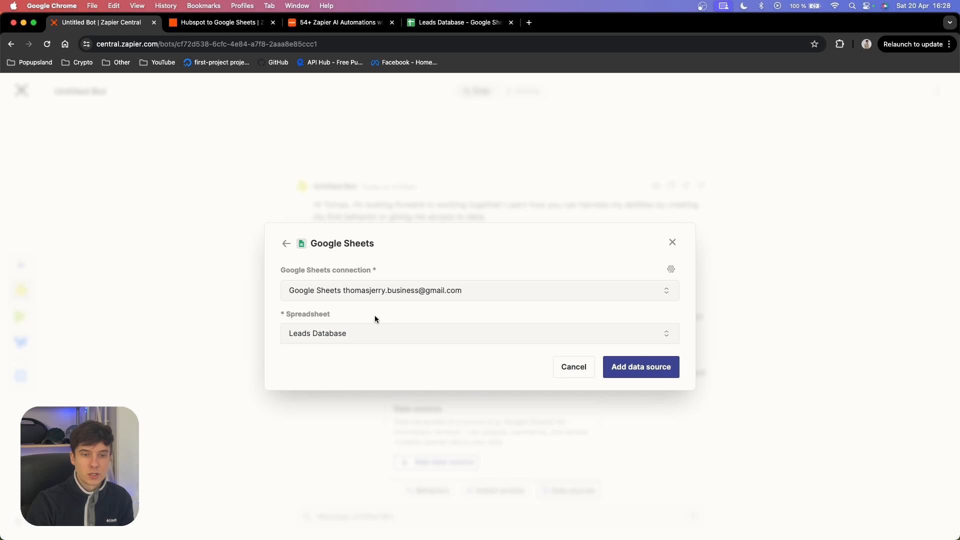
{"action": "mouse_move", "coordinate": [641, 366]}
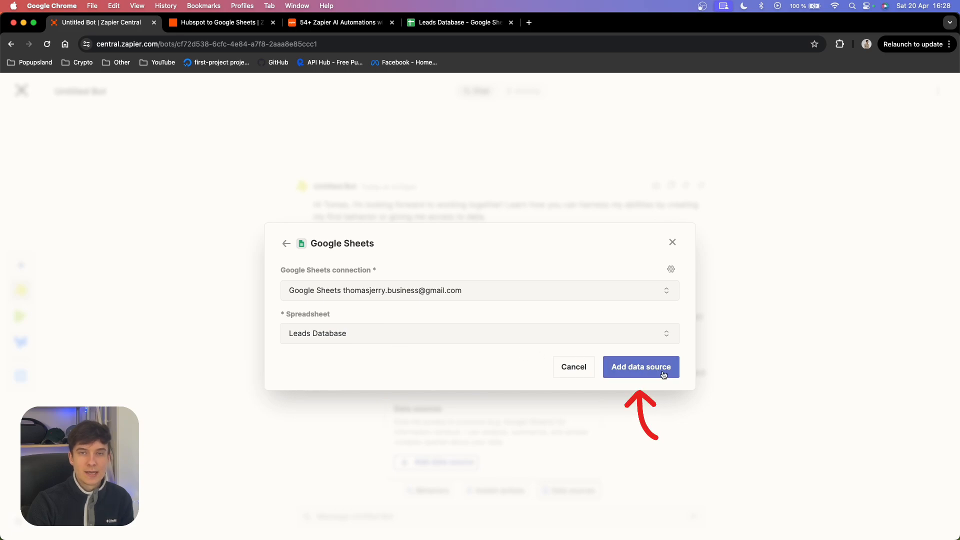
Step: Add Leads Database and expand the warning that only 26 of 27 columns are used
{"action": "left_click", "coordinate": [641, 366]}
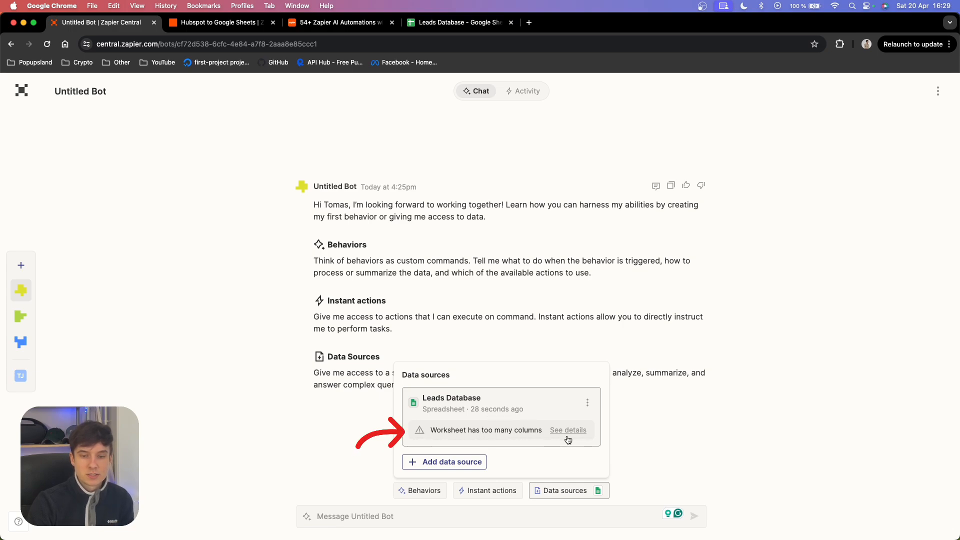
{"action": "left_click", "coordinate": [567, 430]}
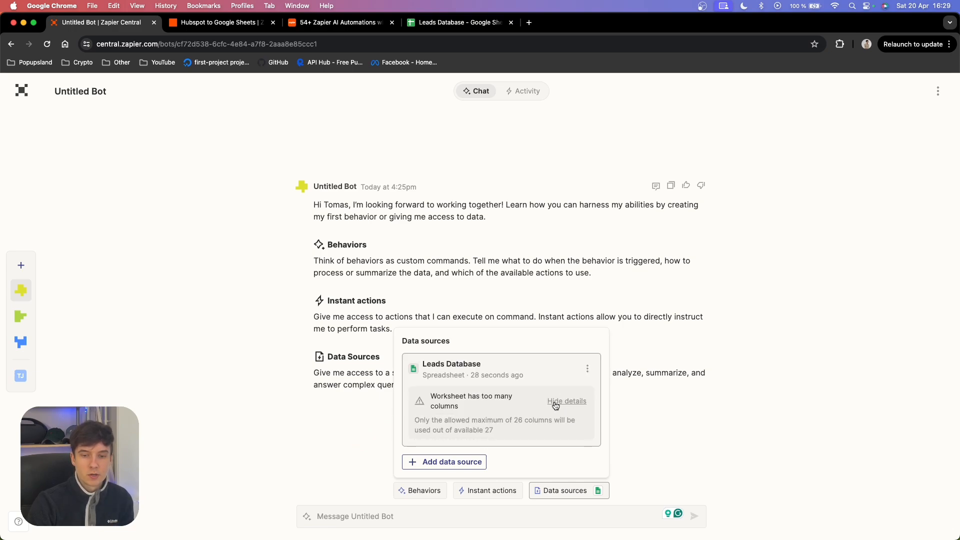
{"action": "mouse_move", "coordinate": [518, 429]}
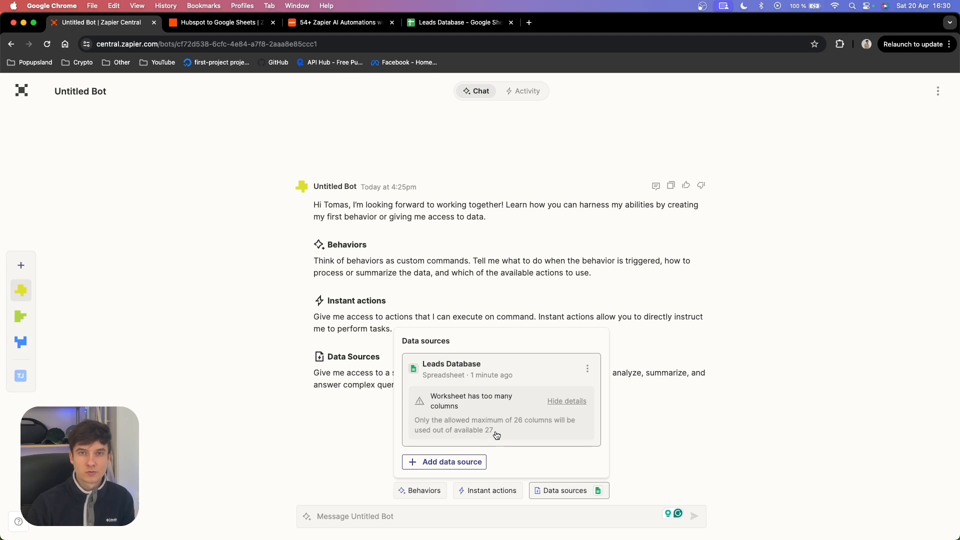
{"action": "mouse_move", "coordinate": [578, 379]}
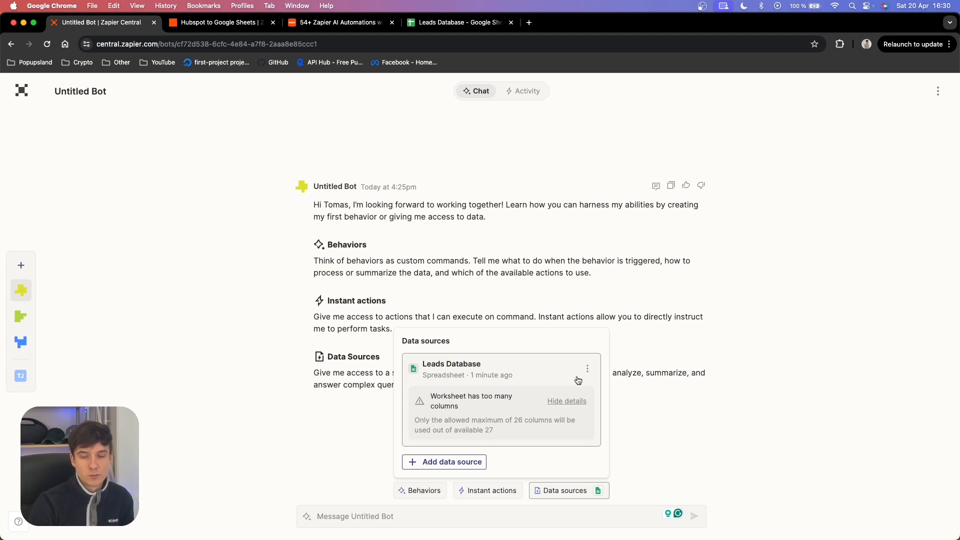
{"action": "left_click", "coordinate": [451, 364]}
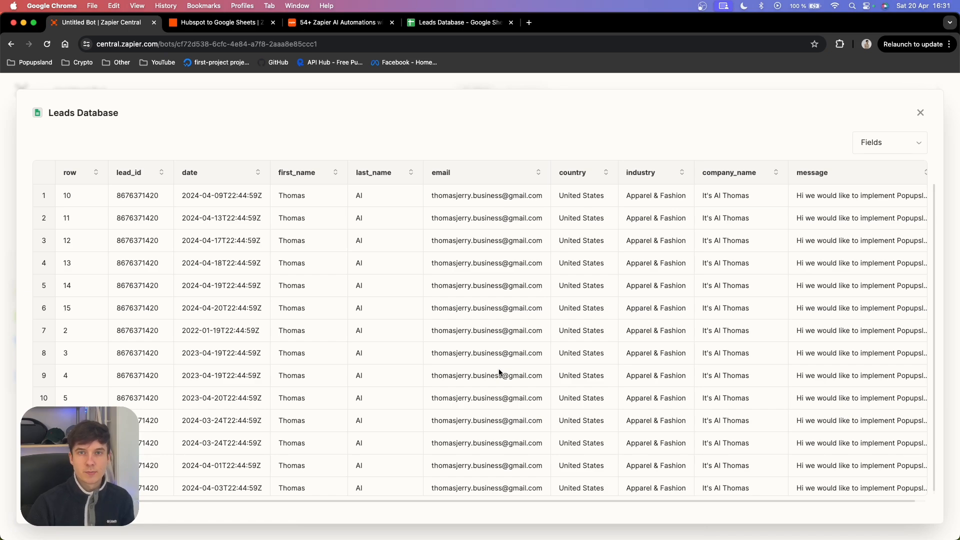
{"action": "mouse_move", "coordinate": [296, 232]}
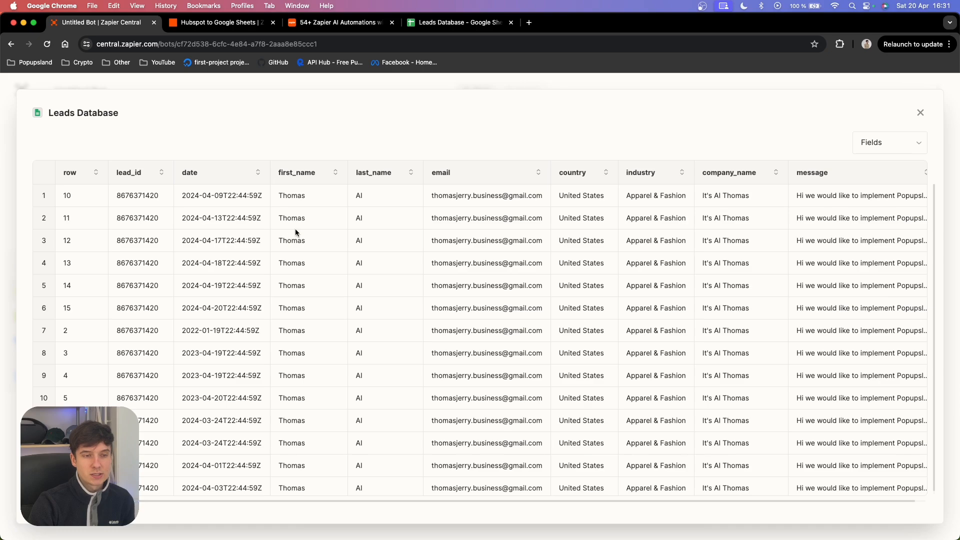
{"action": "mouse_move", "coordinate": [323, 239]}
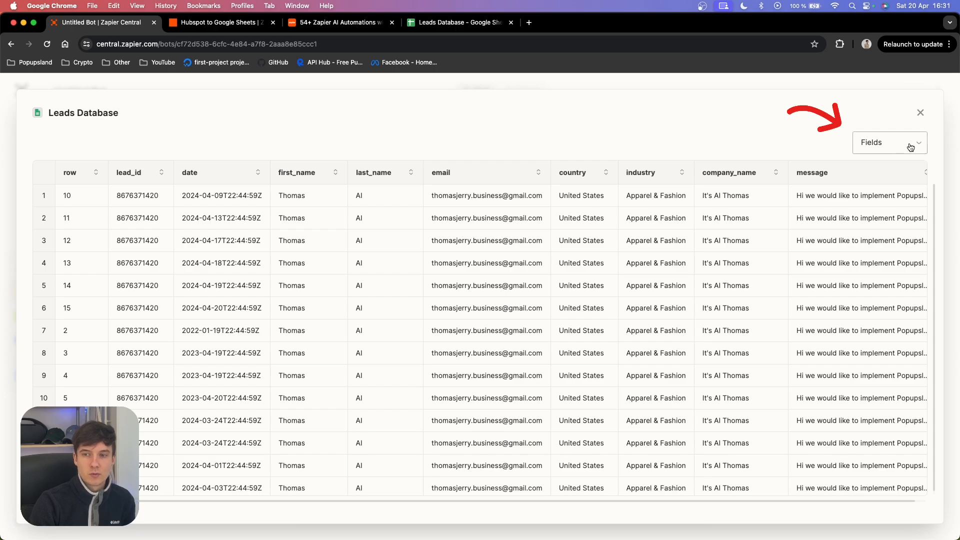
{"action": "left_click", "coordinate": [889, 142]}
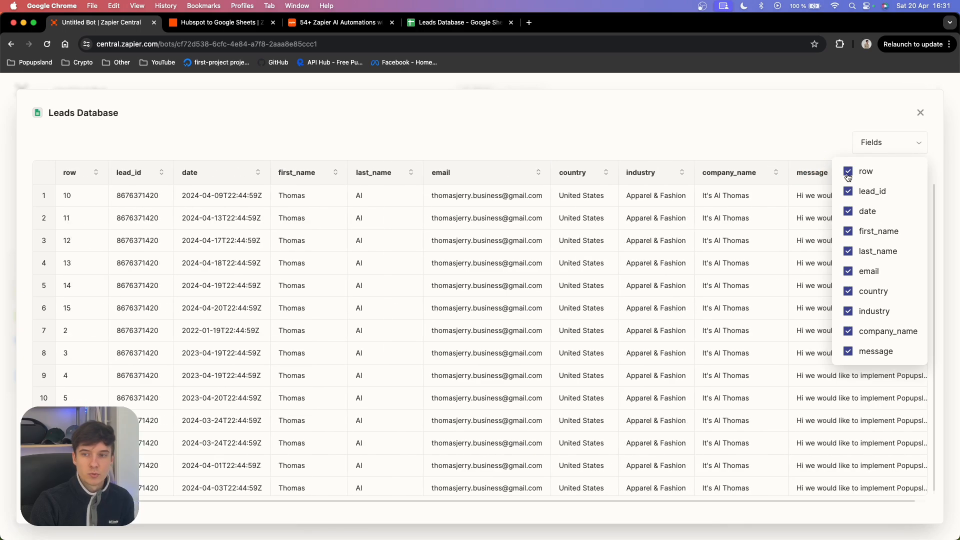
{"action": "left_click", "coordinate": [847, 191]}
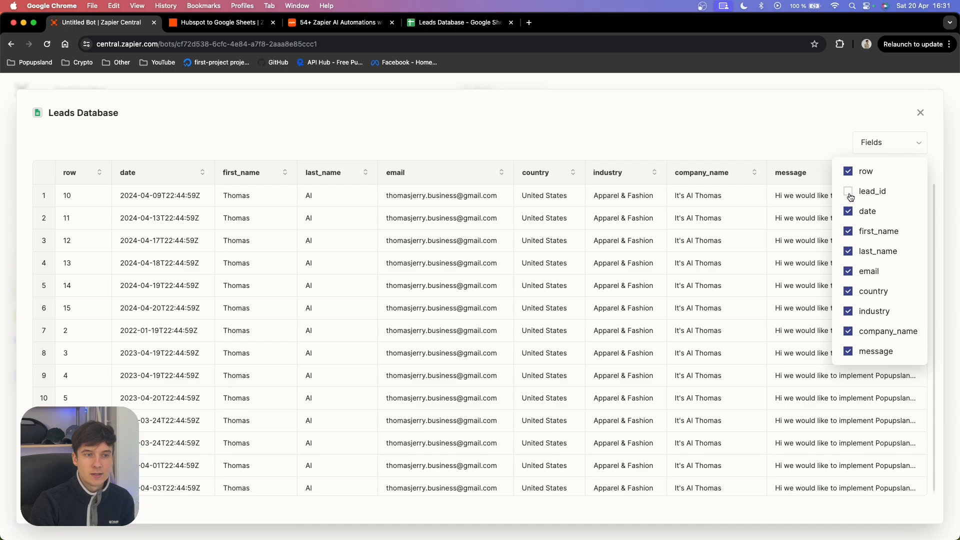
{"action": "left_click", "coordinate": [848, 191]}
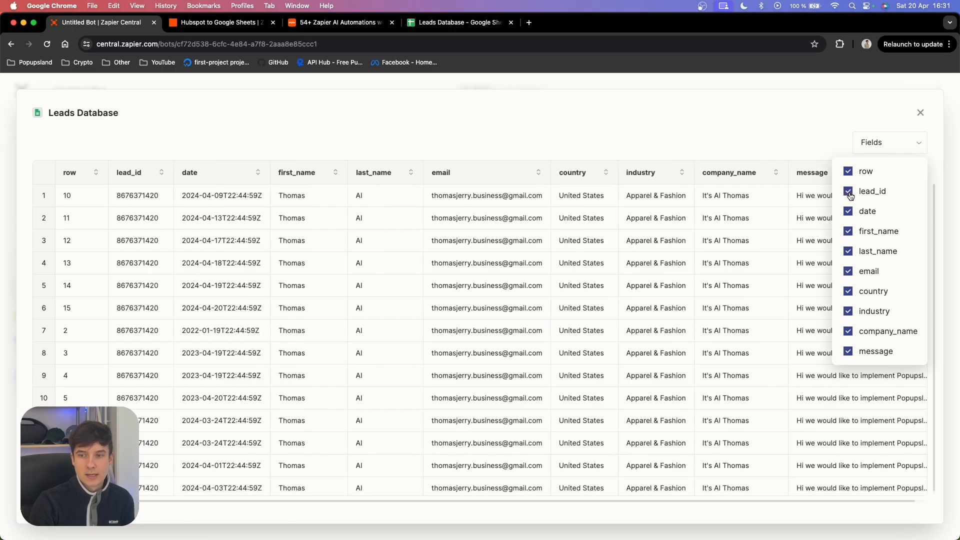
{"action": "left_click", "coordinate": [221, 23]}
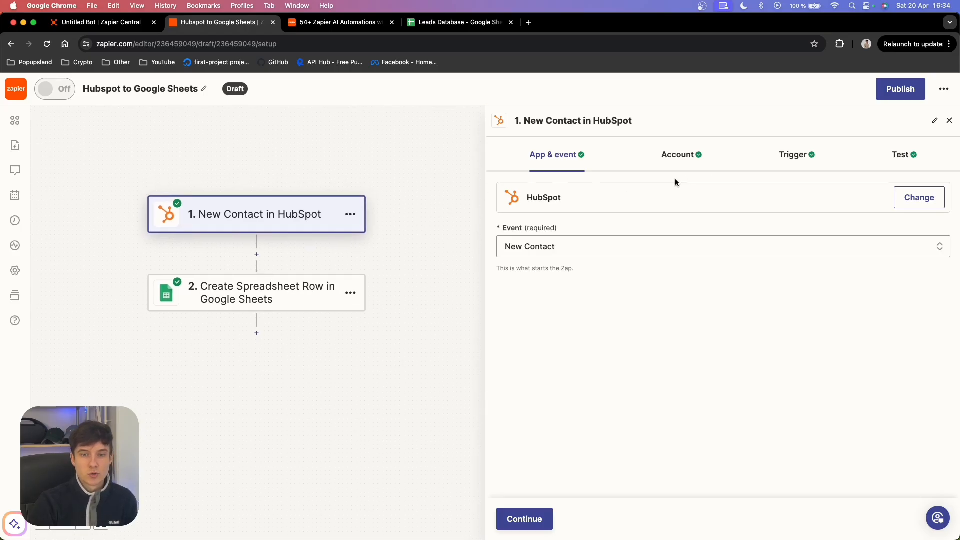
{"action": "mouse_move", "coordinate": [580, 212]}
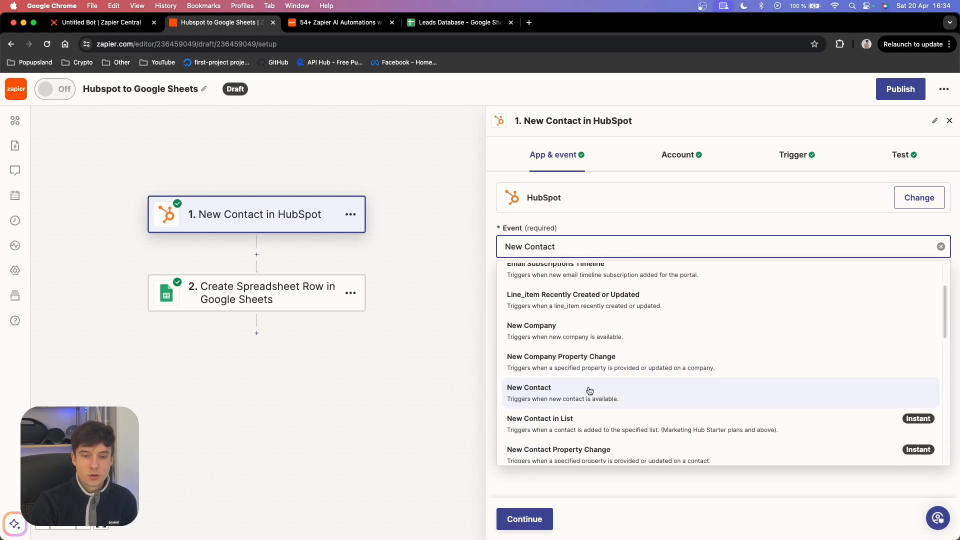
Step: Review the HubSpot New Contact trigger's account, properties and Contact A test record
{"action": "left_click", "coordinate": [529, 387]}
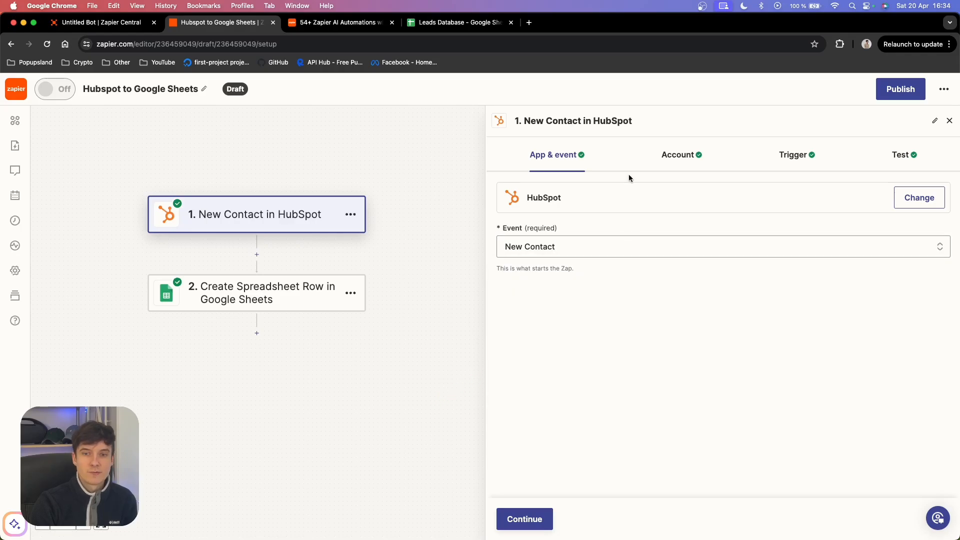
{"action": "mouse_move", "coordinate": [625, 182]}
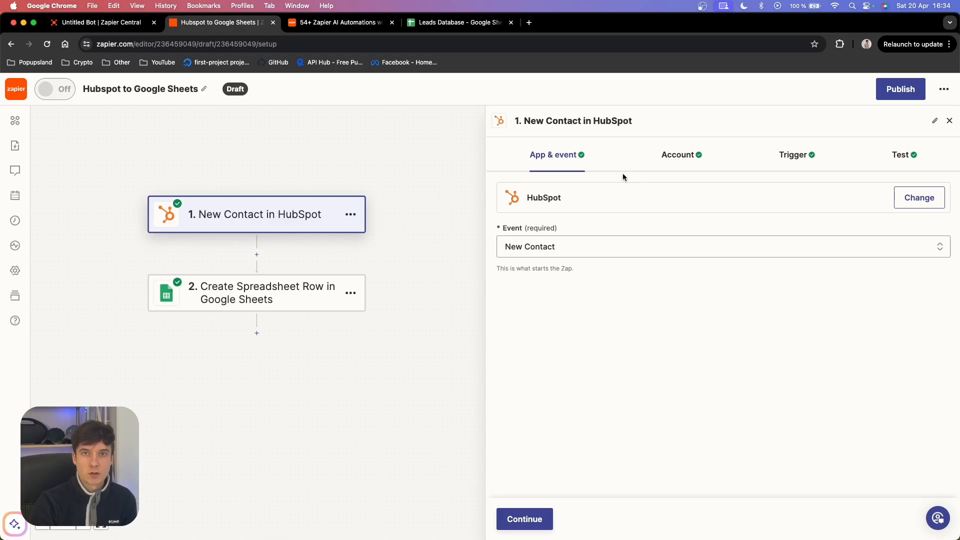
{"action": "left_click", "coordinate": [678, 155]}
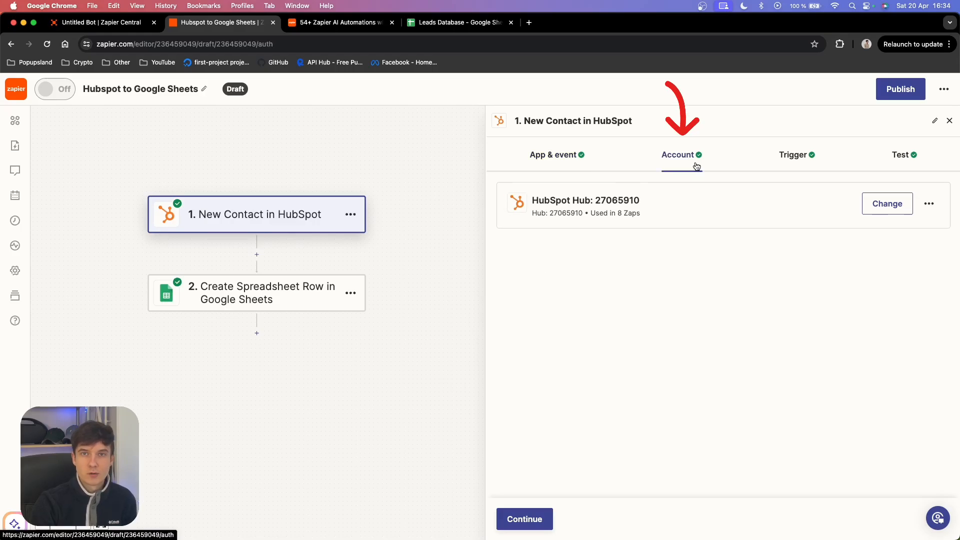
{"action": "left_click", "coordinate": [792, 154]}
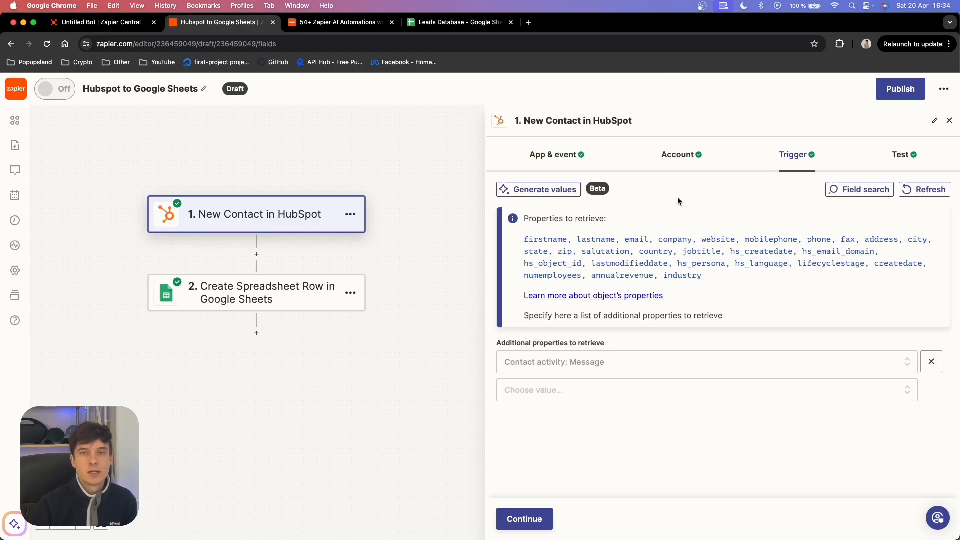
{"action": "mouse_move", "coordinate": [674, 206]}
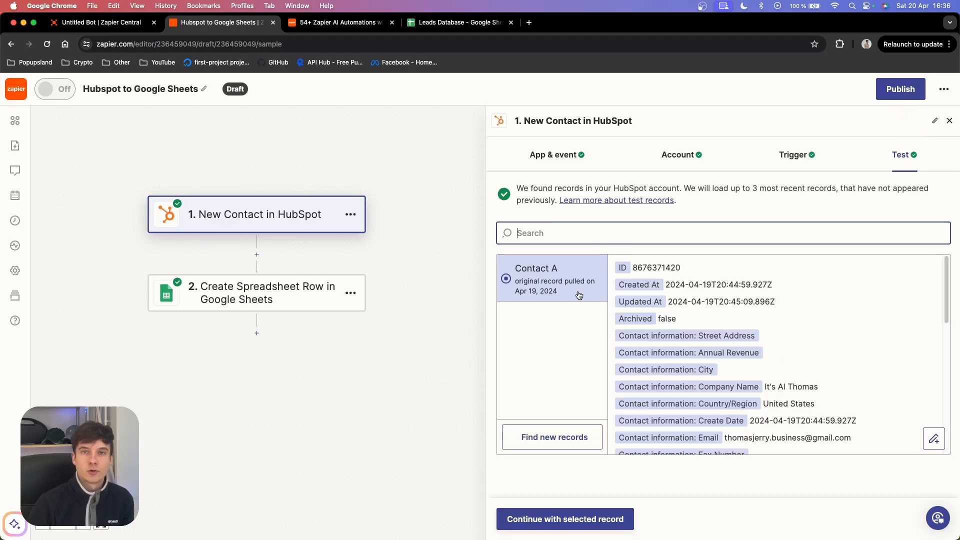
{"action": "scroll", "scroll_direction": "down", "scroll_amount": 3}
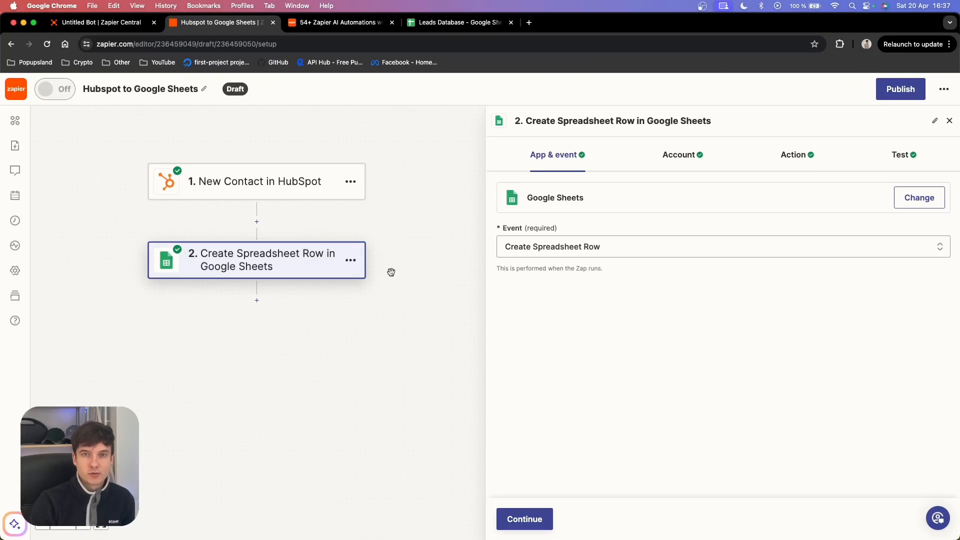
Step: Keep Create Spreadsheet Row as the Google Sheets event and move to action settings
{"action": "left_click", "coordinate": [637, 246]}
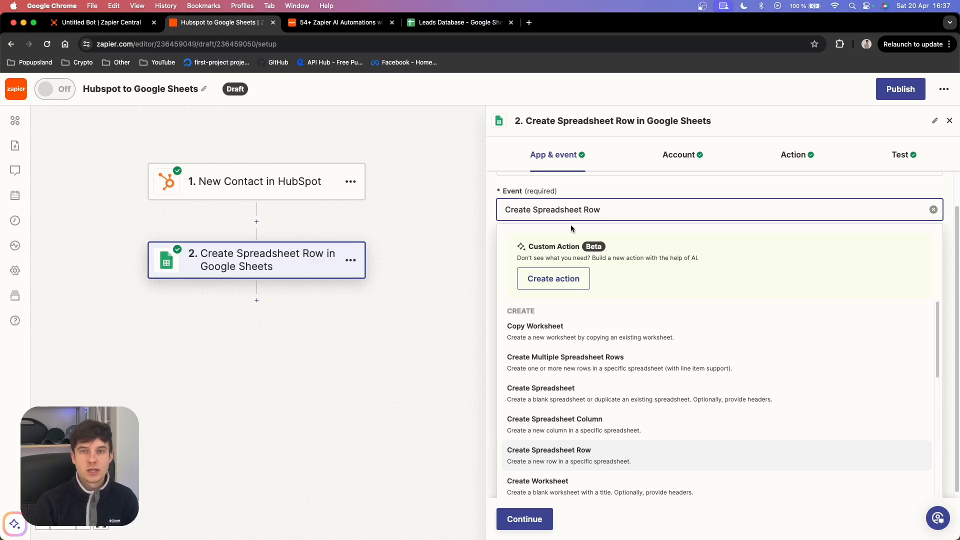
{"action": "left_click", "coordinate": [549, 450]}
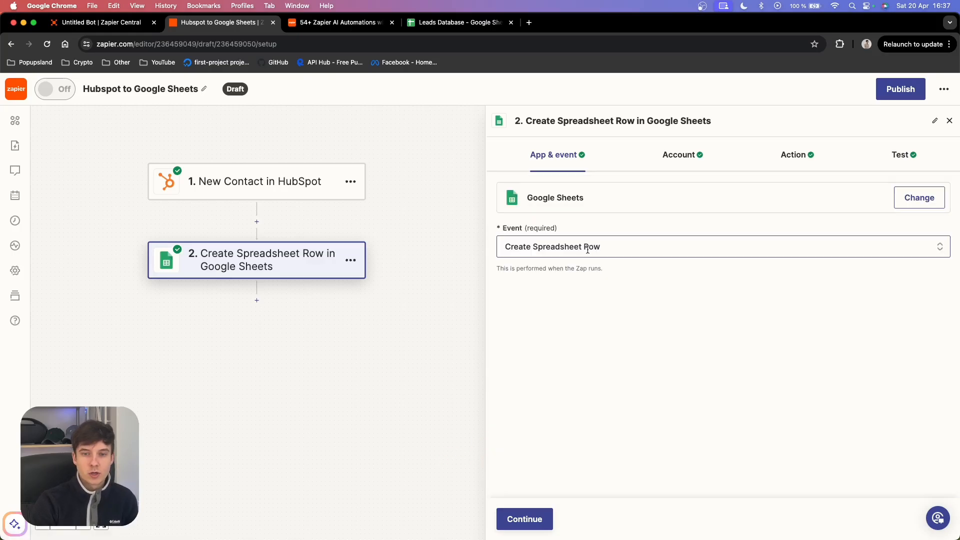
{"action": "left_click", "coordinate": [682, 154]}
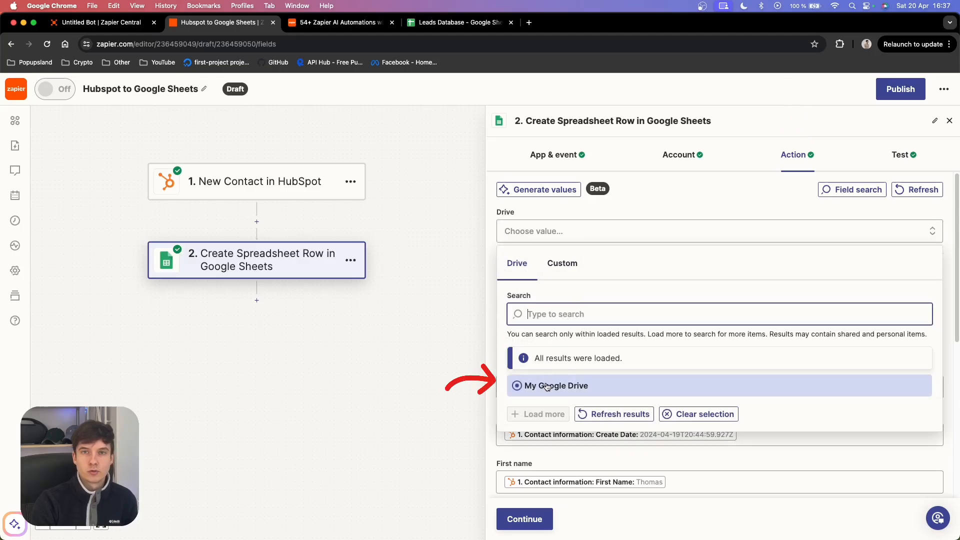
Step: Target the hubspot worksheet of Leads Database in My Google Drive and view the test
{"action": "left_click", "coordinate": [554, 386]}
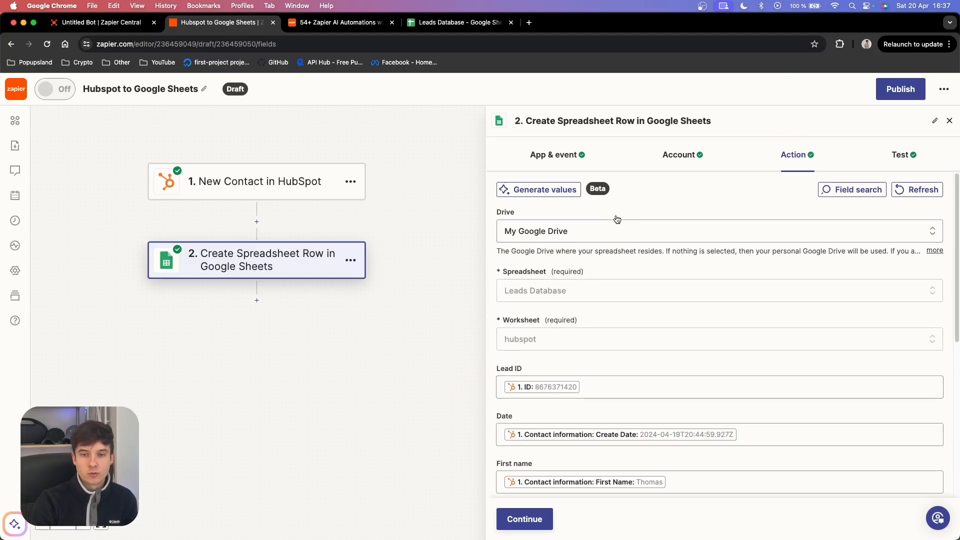
{"action": "scroll", "scroll_direction": "down", "scroll_amount": 3}
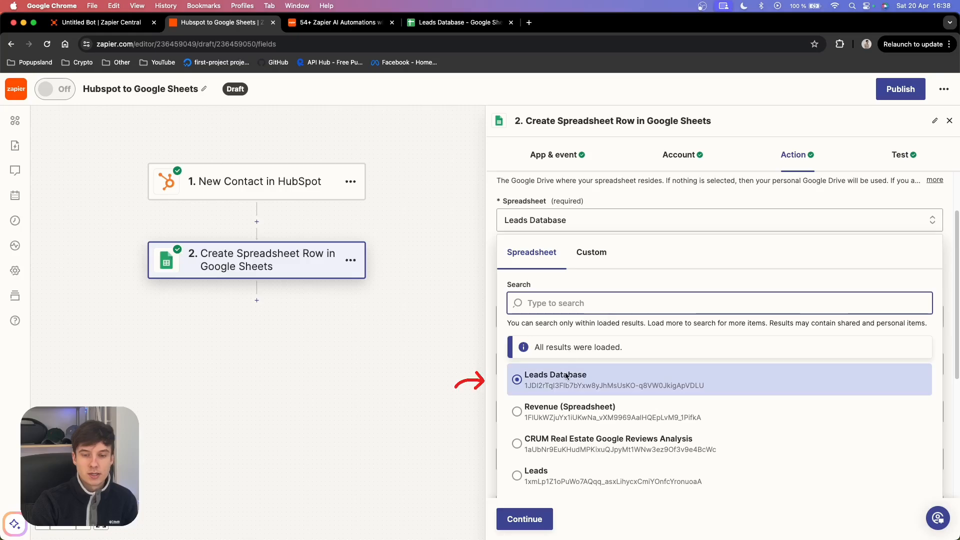
{"action": "left_click", "coordinate": [555, 379]}
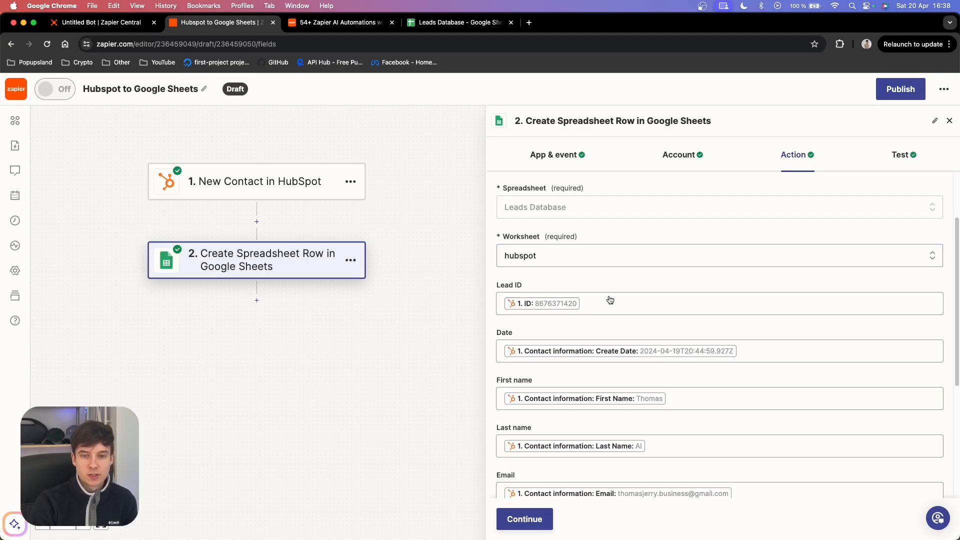
{"action": "scroll", "scroll_direction": "down", "scroll_amount": 3}
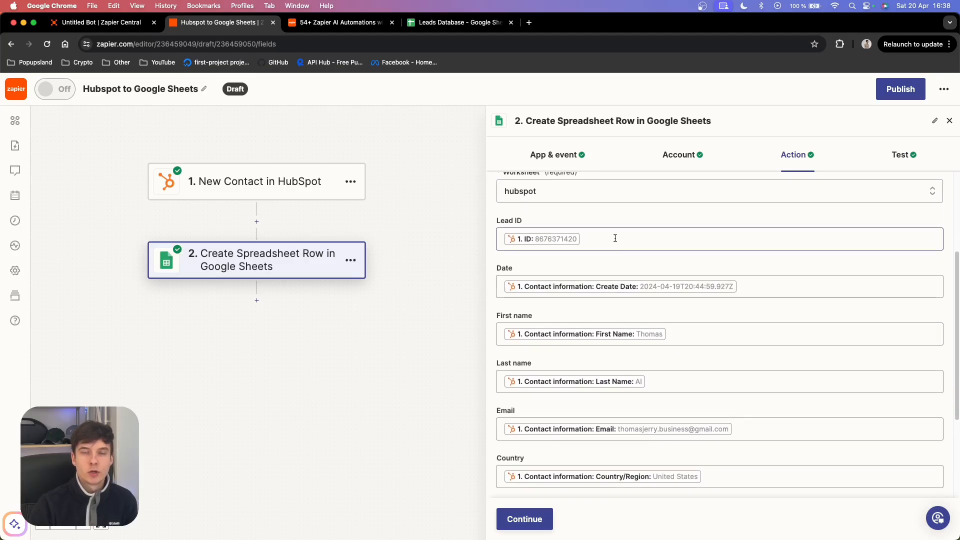
{"action": "scroll", "scroll_direction": "down", "scroll_amount": 3}
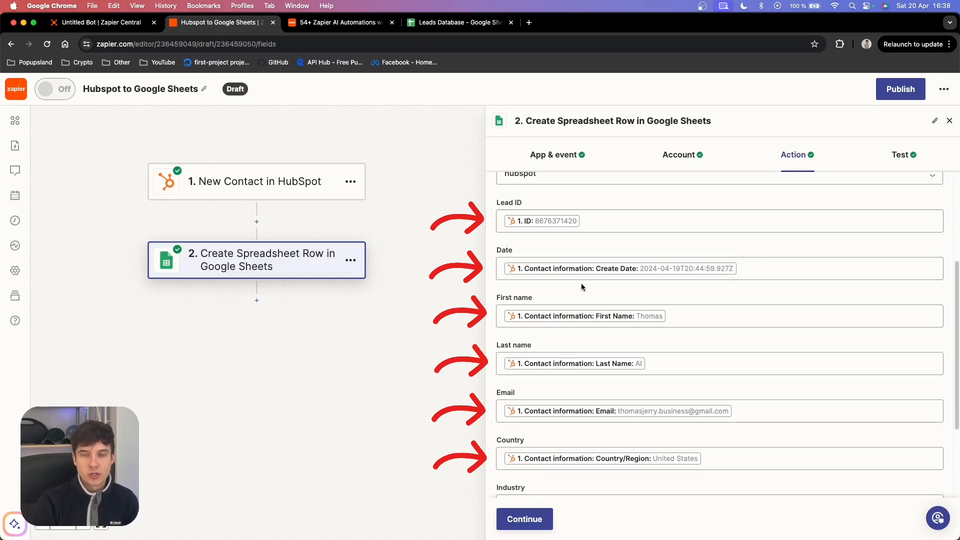
{"action": "scroll", "scroll_direction": "down", "scroll_amount": 3}
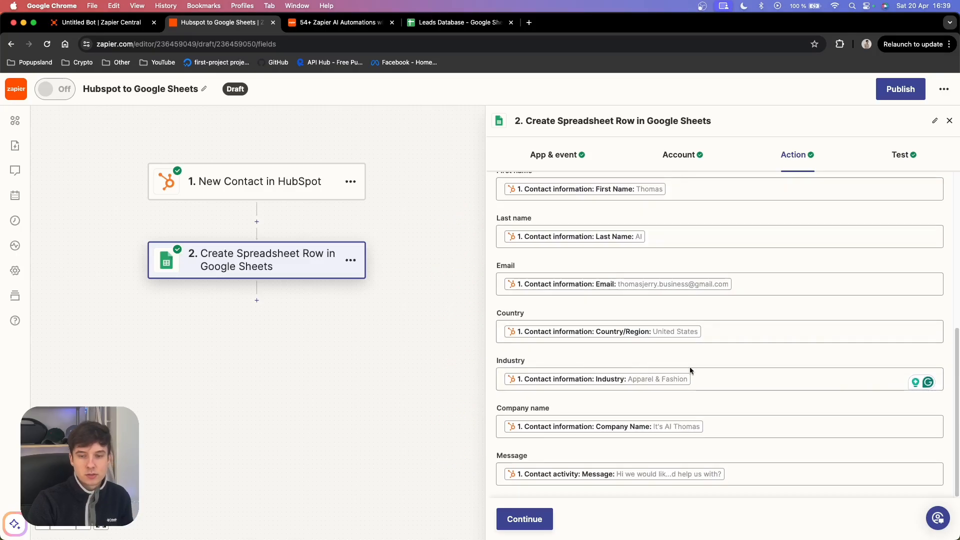
{"action": "left_click", "coordinate": [612, 378]}
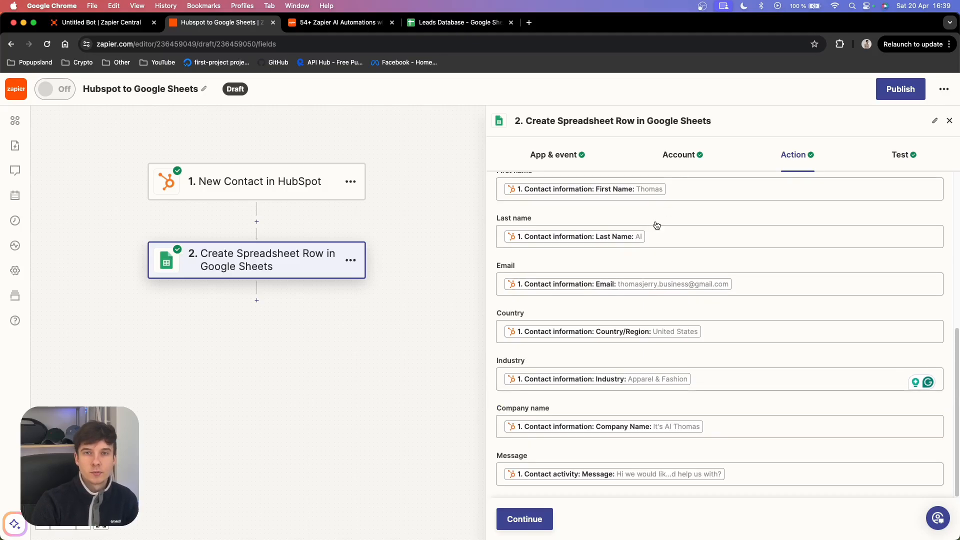
{"action": "mouse_move", "coordinate": [592, 349]}
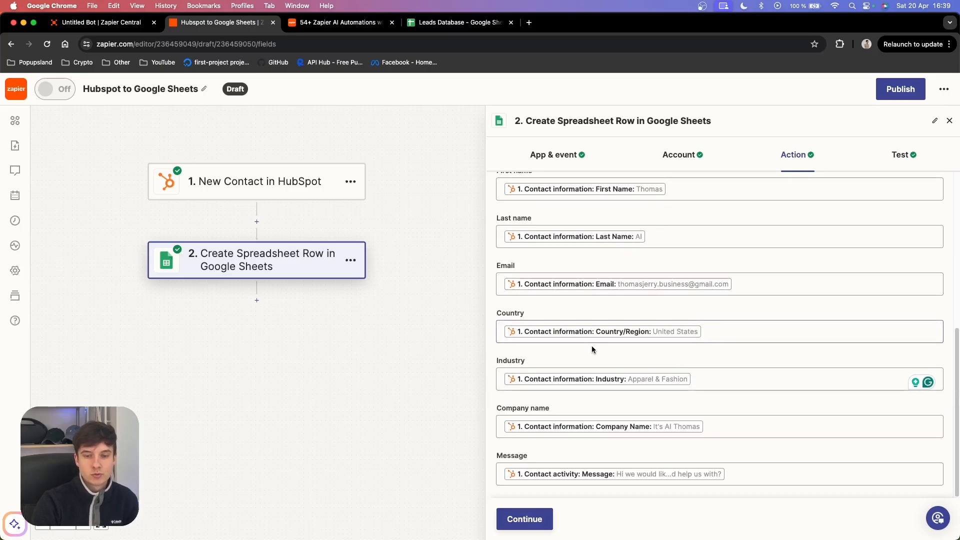
{"action": "left_click", "coordinate": [524, 519]}
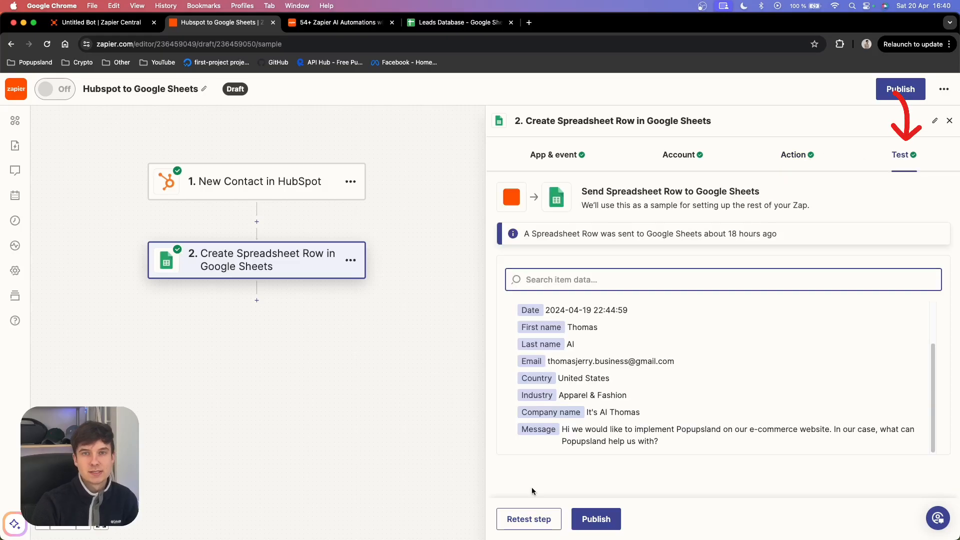
Step: Check the HubSpot lead rows in Leads Database, then go back to the Untitled Bot
{"action": "left_click", "coordinate": [456, 22]}
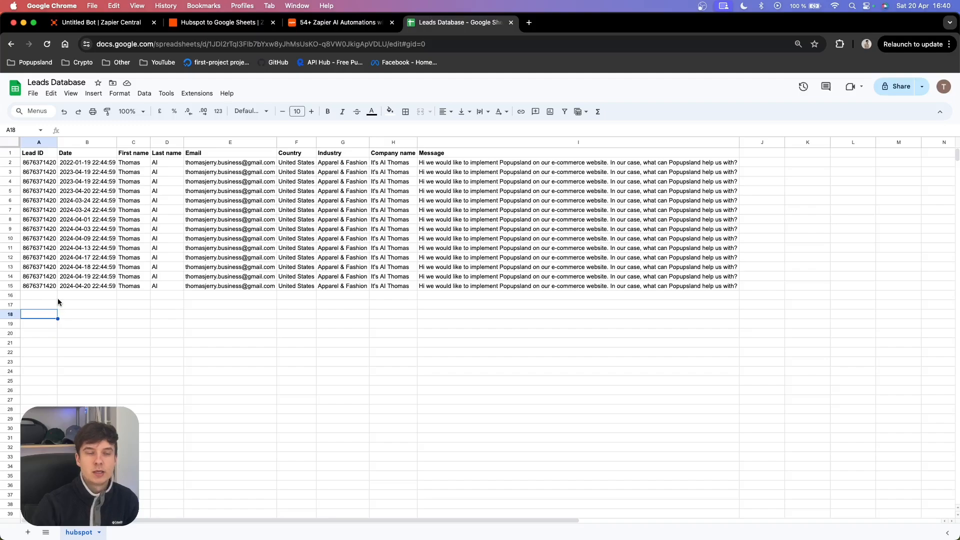
{"action": "mouse_move", "coordinate": [194, 330]}
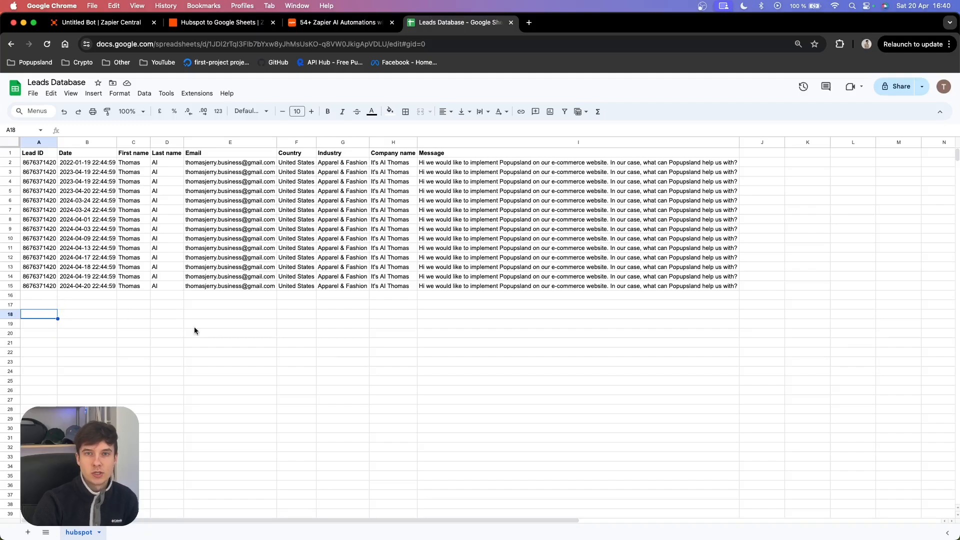
{"action": "left_click", "coordinate": [103, 22]}
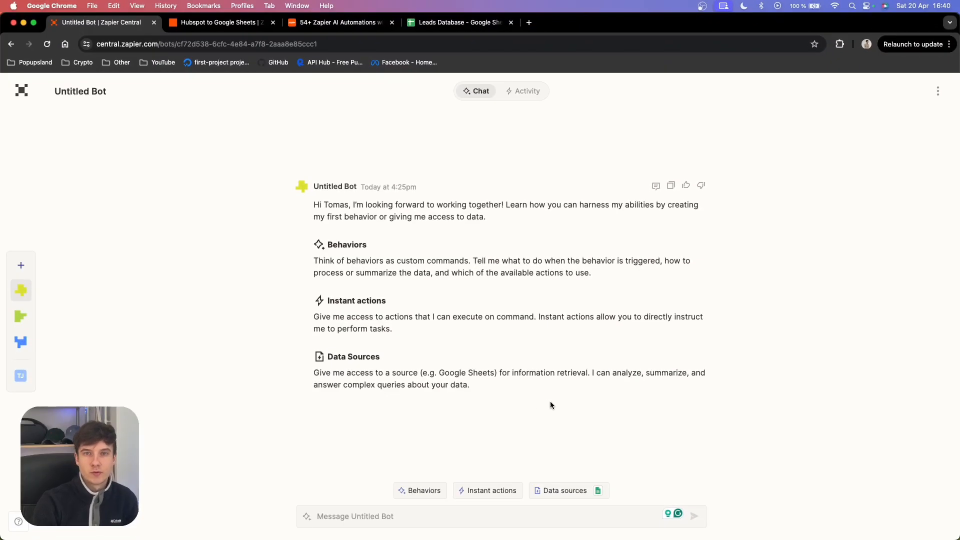
Step: View the connected Leads Database source and the add-source app picker, then dismiss it
{"action": "left_click", "coordinate": [564, 491]}
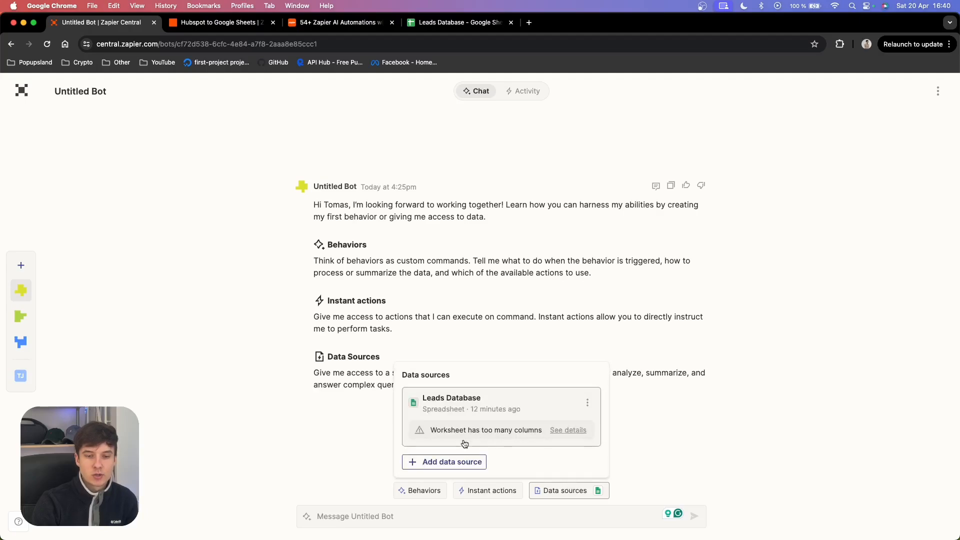
{"action": "left_click", "coordinate": [451, 462]}
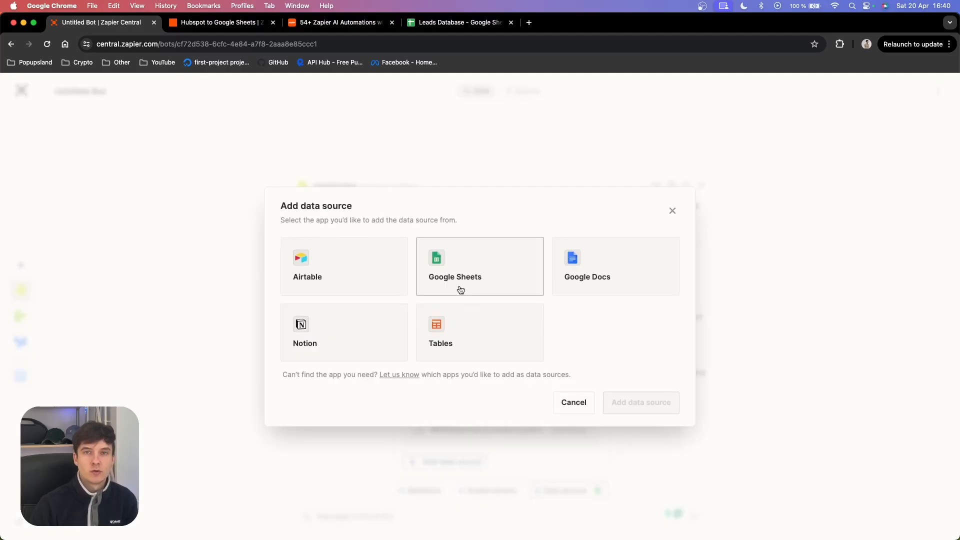
{"action": "mouse_move", "coordinate": [473, 295]}
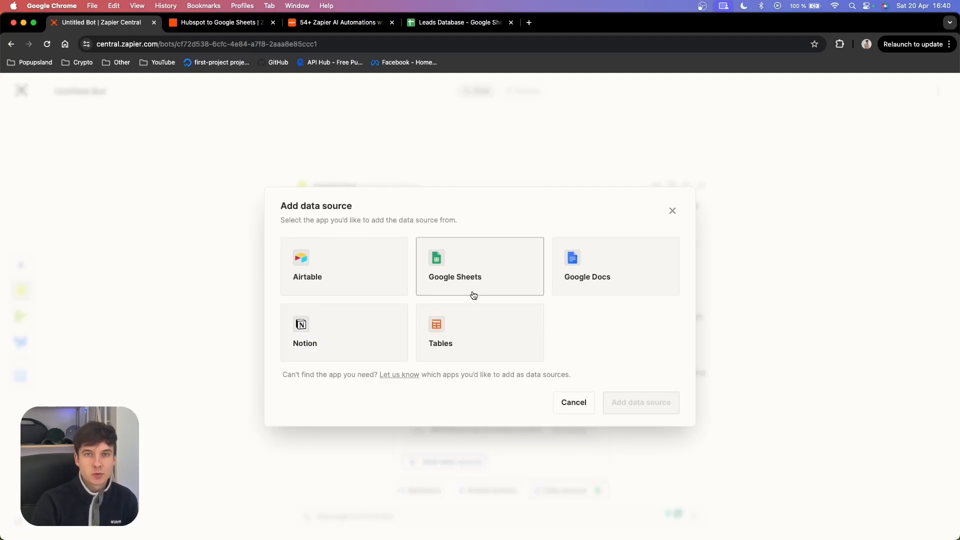
{"action": "mouse_move", "coordinate": [559, 322]}
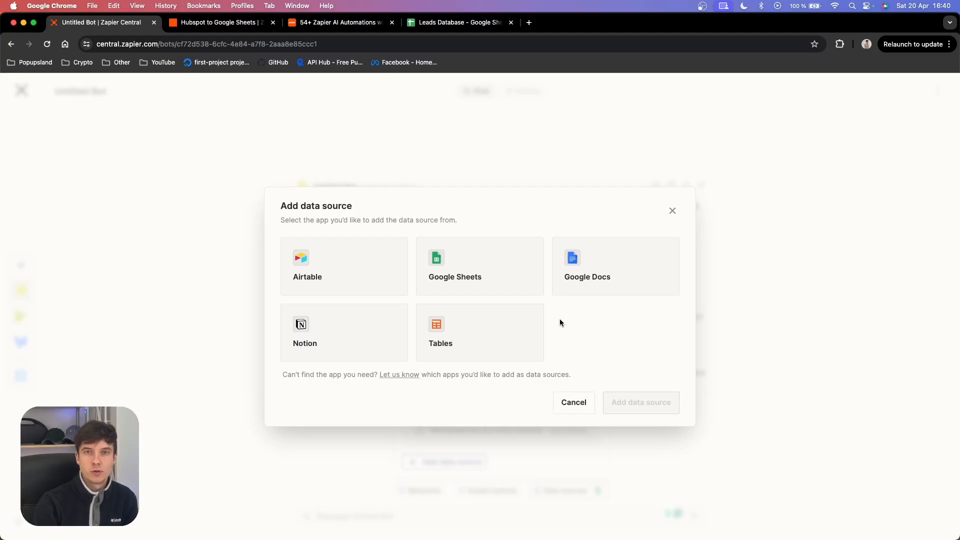
{"action": "left_click", "coordinate": [573, 402]}
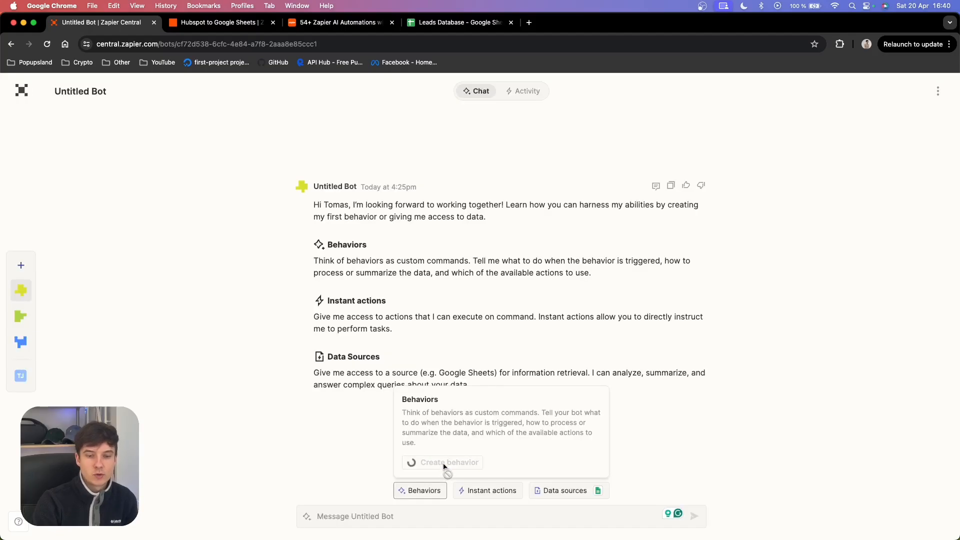
{"action": "left_click", "coordinate": [449, 461]}
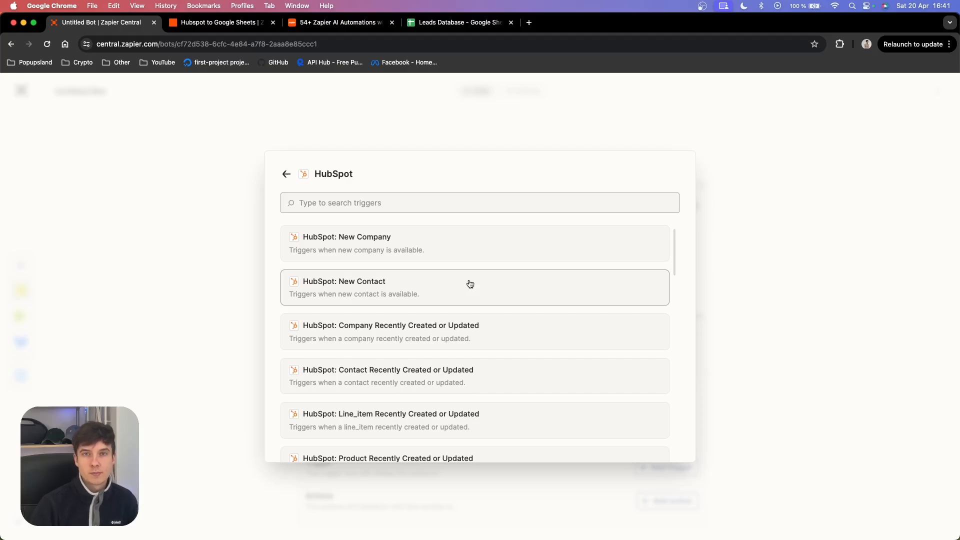
{"action": "left_click", "coordinate": [286, 174]}
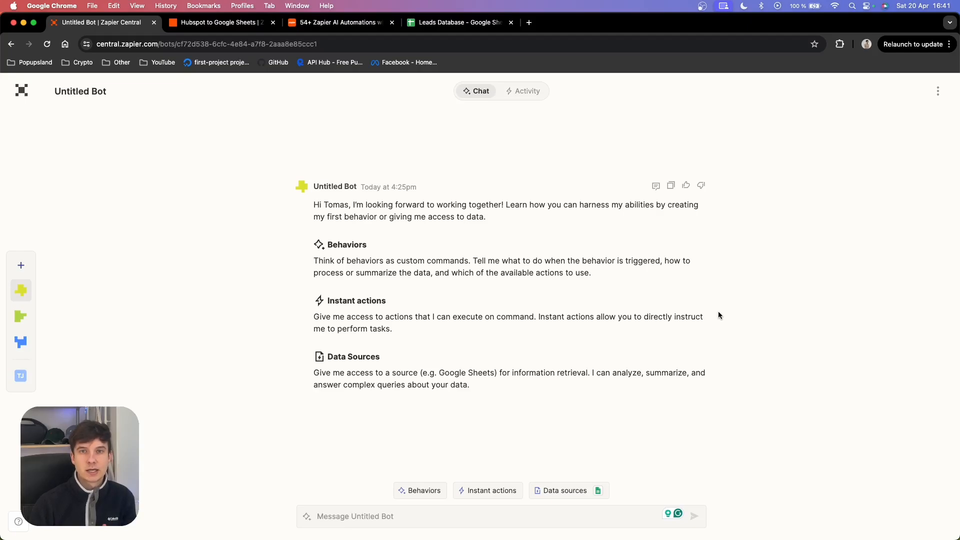
{"action": "left_click", "coordinate": [564, 490]}
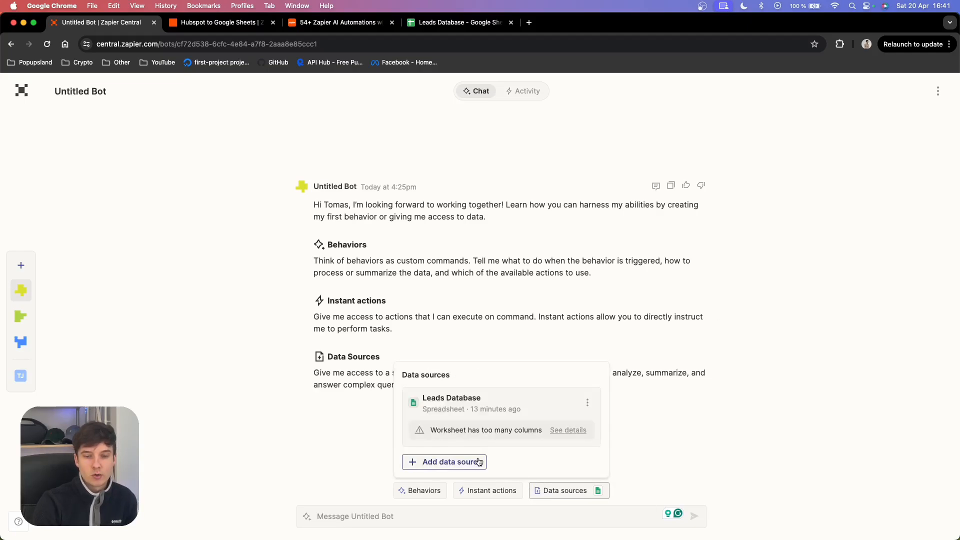
{"action": "left_click", "coordinate": [444, 462]}
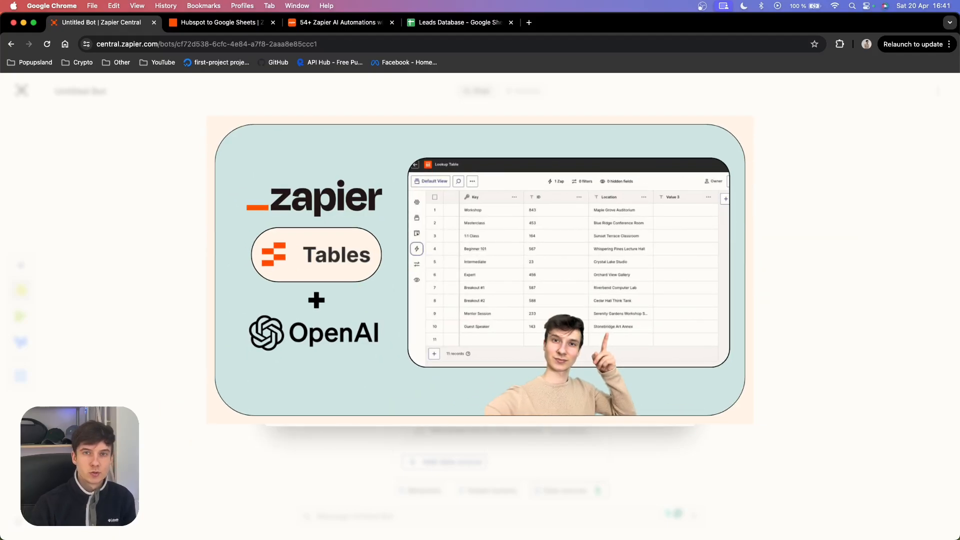
{"action": "left_click", "coordinate": [444, 462]}
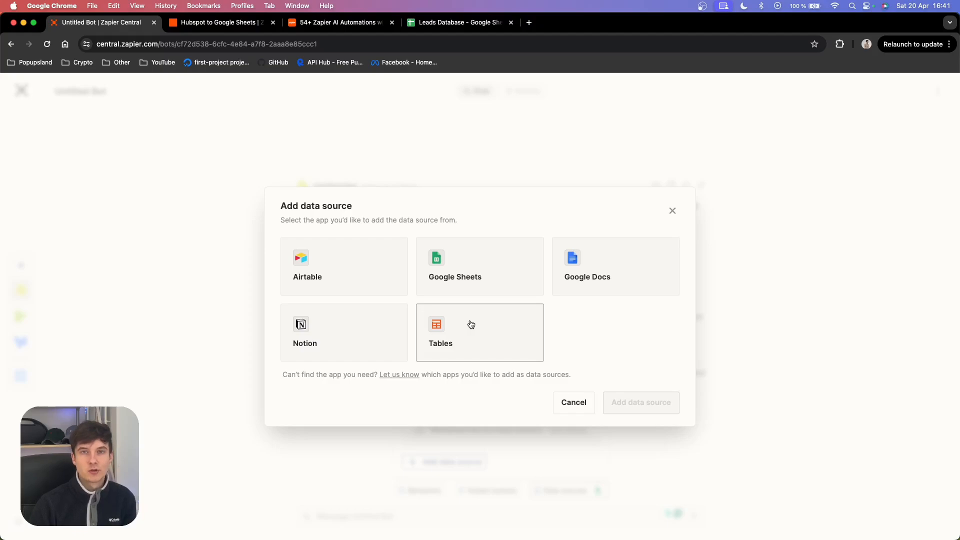
{"action": "left_click", "coordinate": [573, 402]}
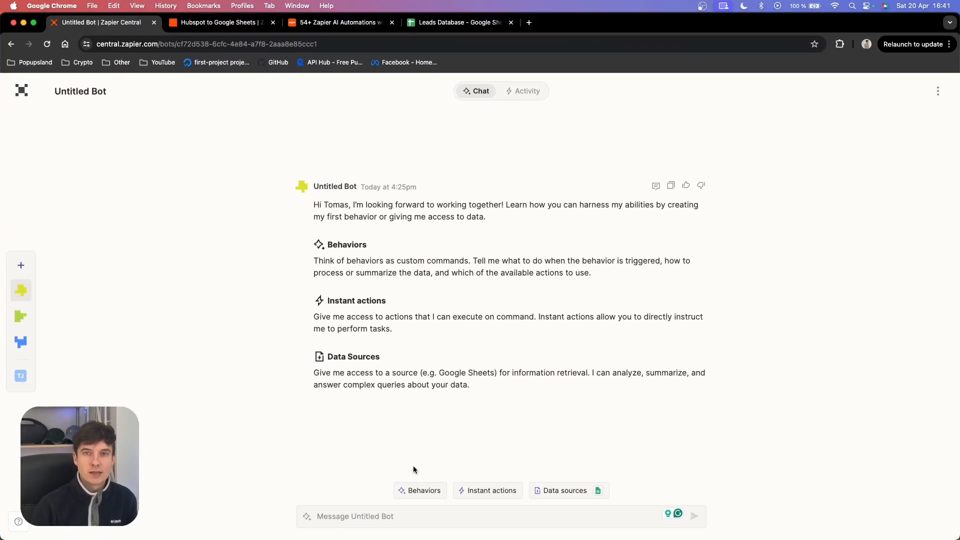
{"action": "mouse_move", "coordinate": [414, 460]}
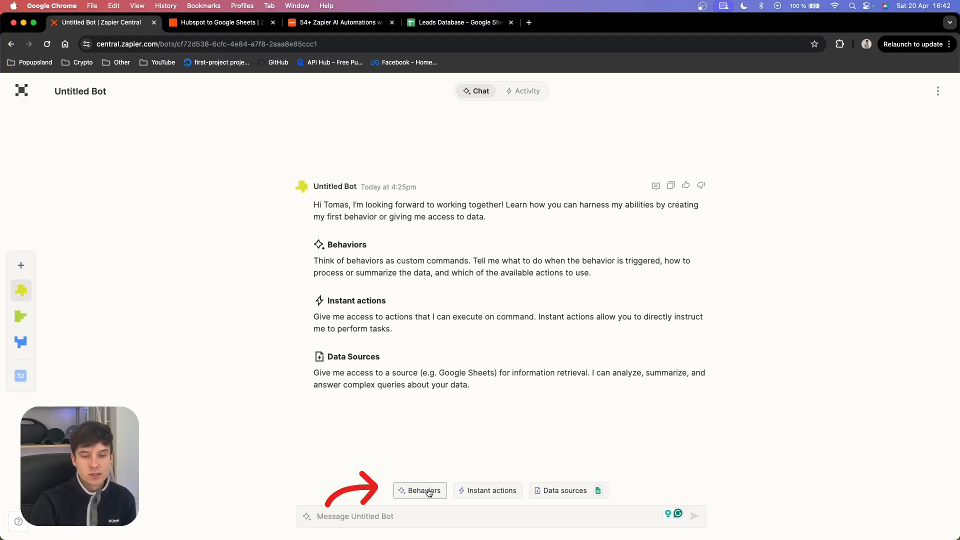
Step: Create a new untitled behavior from the bot's Behaviors list and focus its Instructions box
{"action": "left_click", "coordinate": [420, 491]}
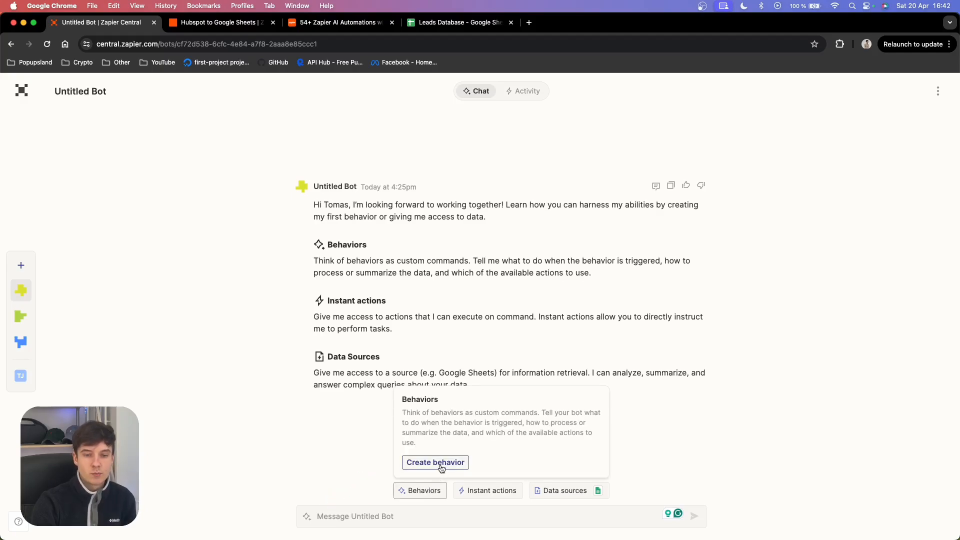
{"action": "left_click", "coordinate": [434, 462]}
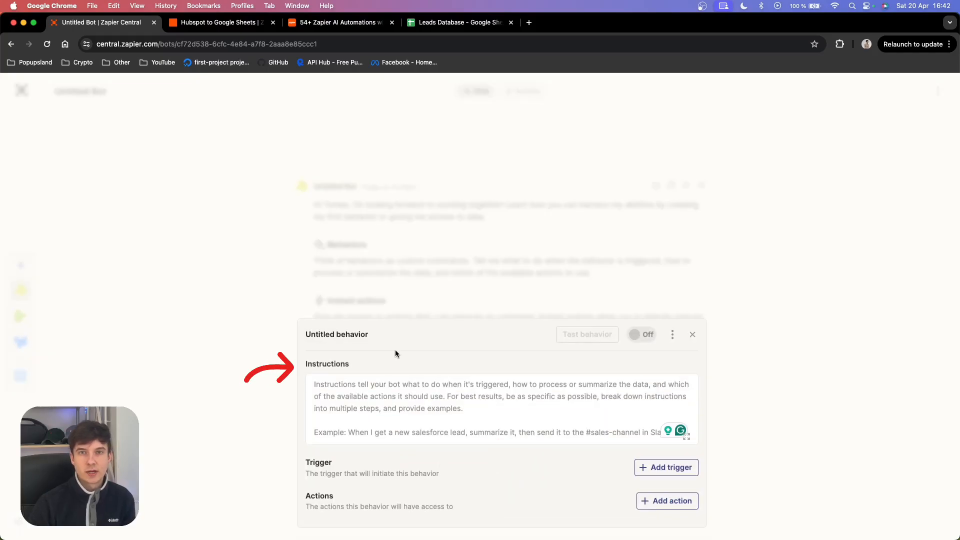
{"action": "left_click", "coordinate": [337, 22]}
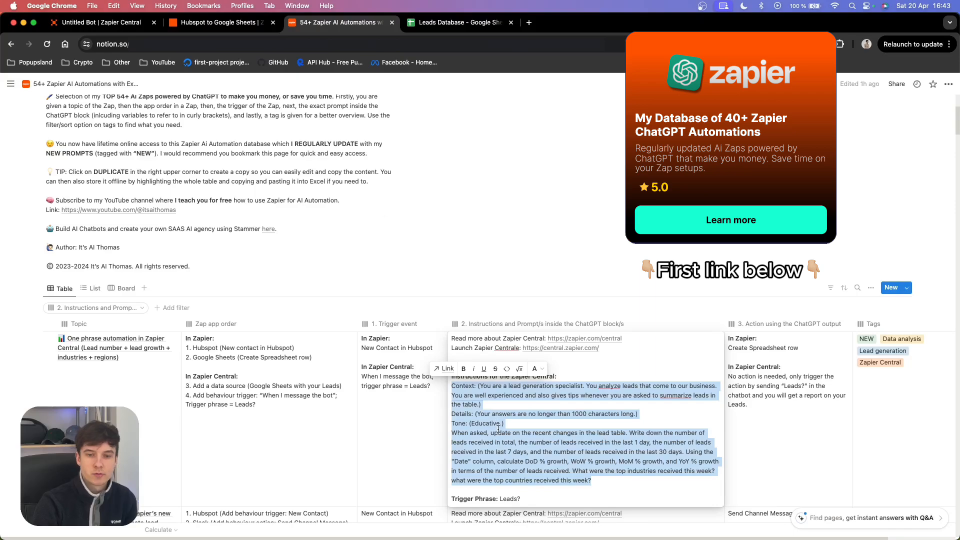
Step: Select the Zapier Central lead-analysis instructions block on the Notion automations page
{"action": "left_click", "coordinate": [382, 210]}
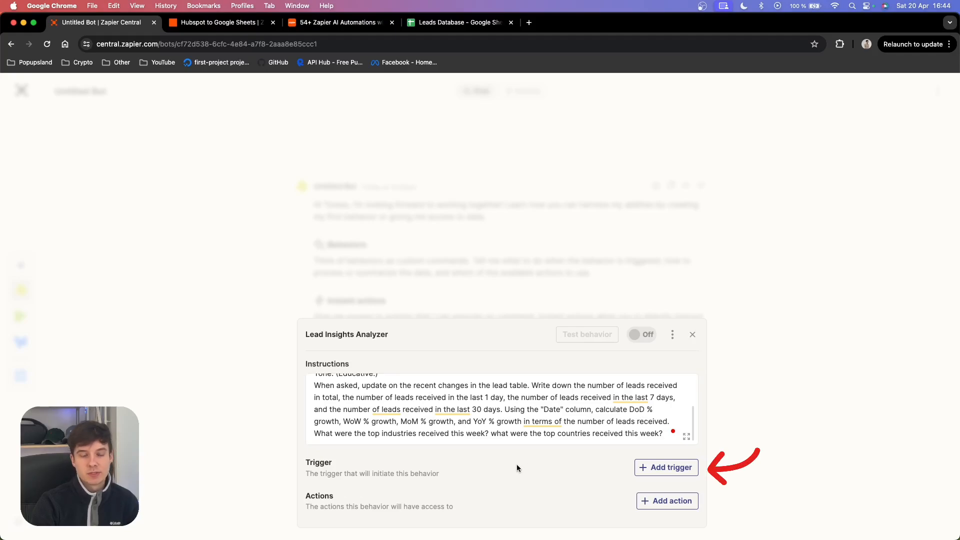
Step: Add a 'When I message the bot' trigger with the phrase 'Leads?'
{"action": "left_click", "coordinate": [666, 467]}
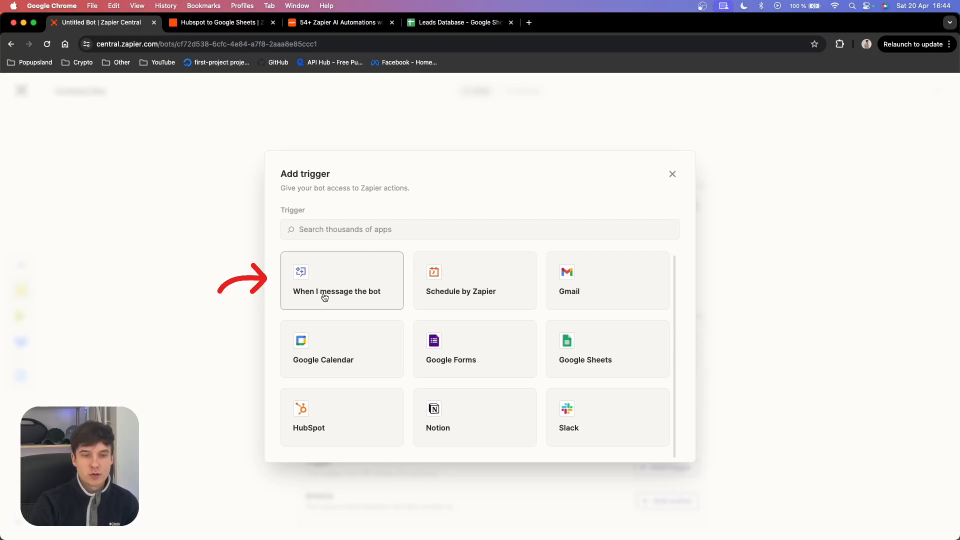
{"action": "mouse_move", "coordinate": [365, 304]}
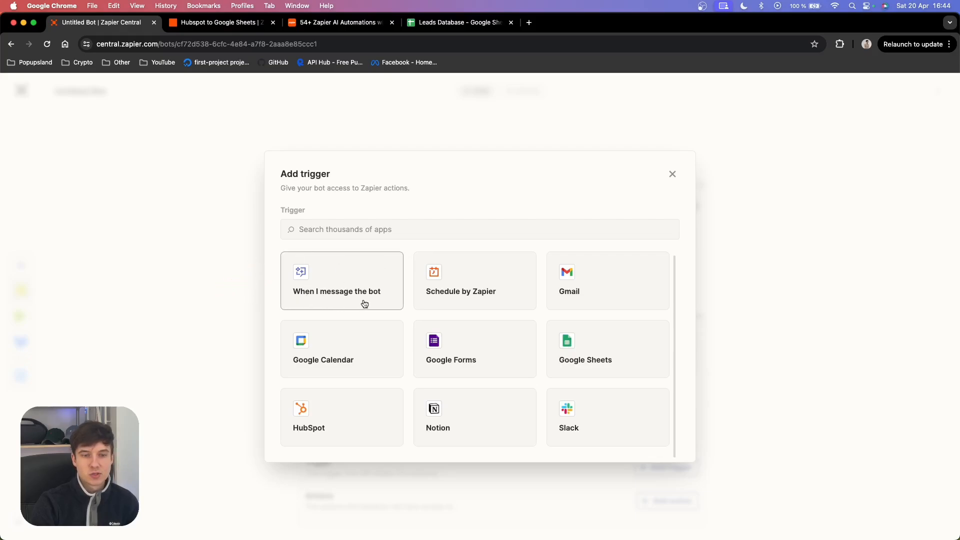
{"action": "left_click", "coordinate": [341, 280]}
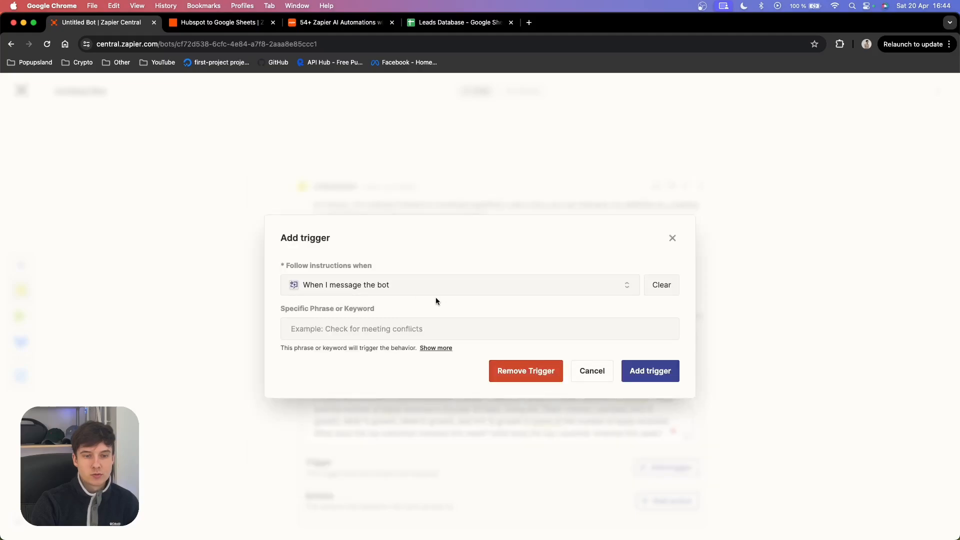
{"action": "left_click", "coordinate": [365, 329]}
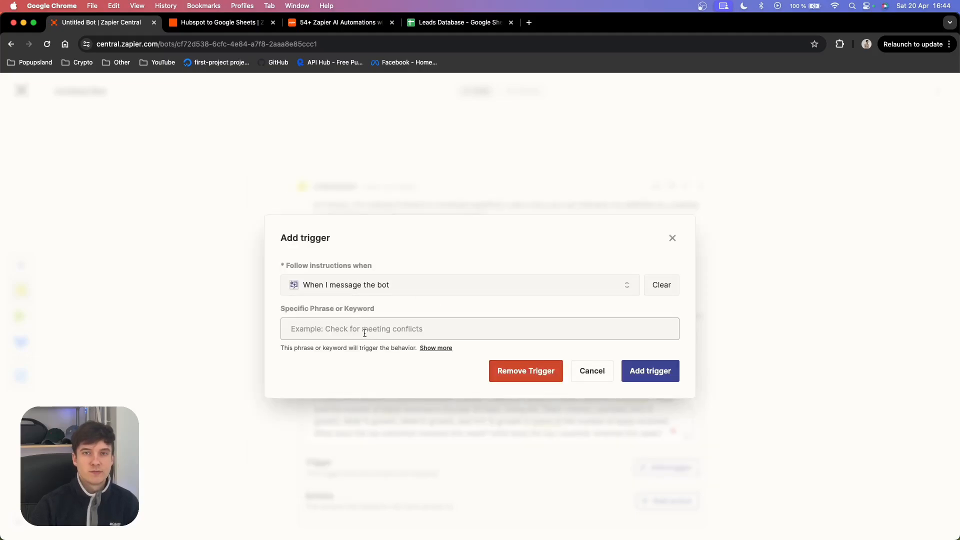
{"action": "type", "text": "Leads?"}
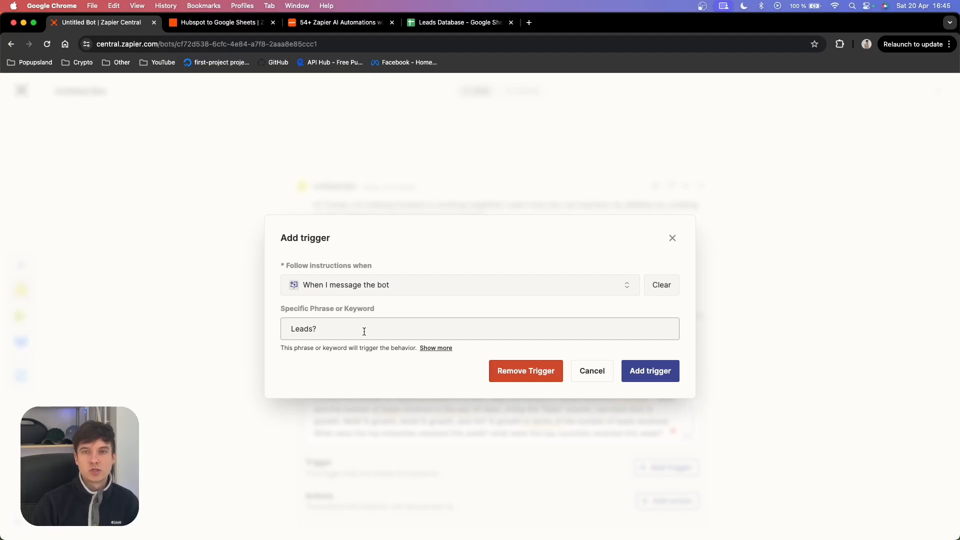
{"action": "left_click", "coordinate": [363, 329]}
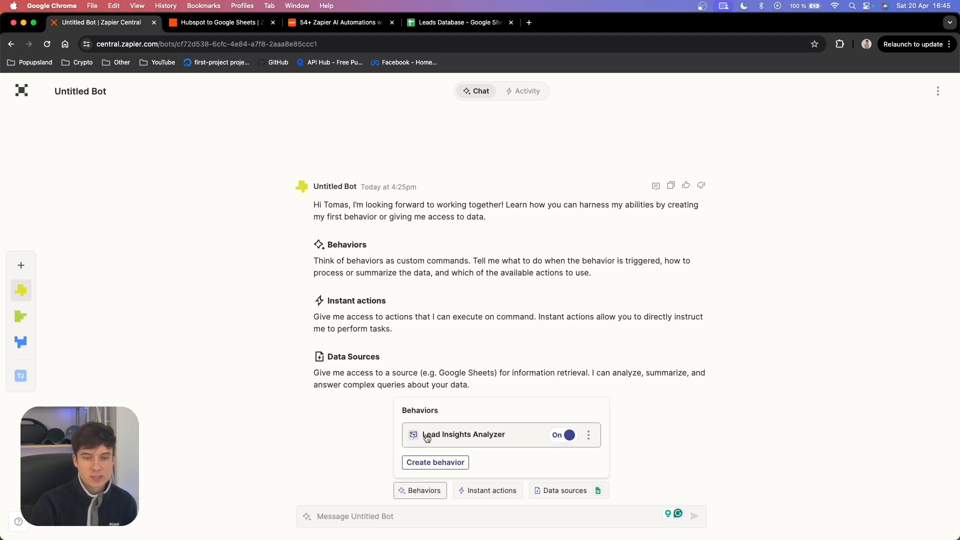
Step: Message the bot 'Leads?' and open the reply thread
{"action": "type", "text": "L"}
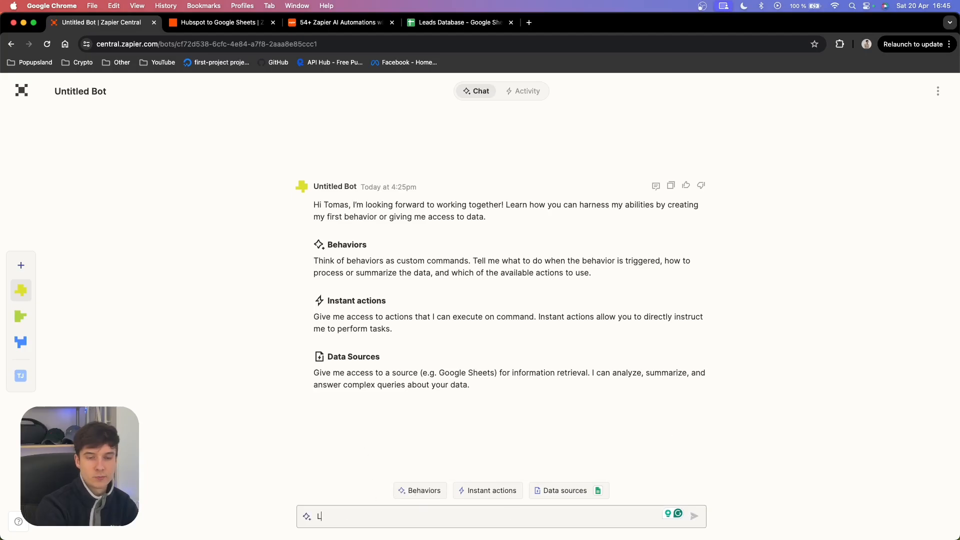
{"action": "type", "text": "eads?"}
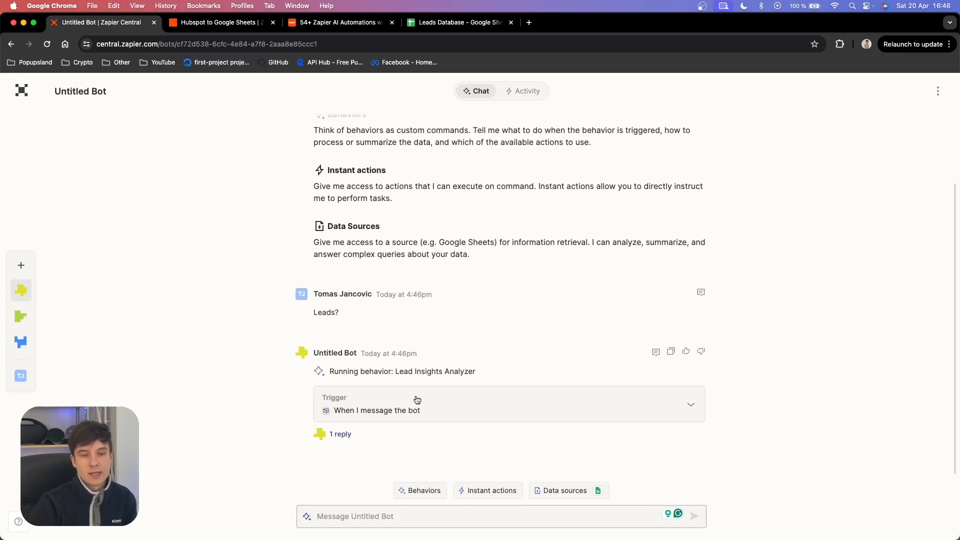
{"action": "mouse_move", "coordinate": [405, 403]}
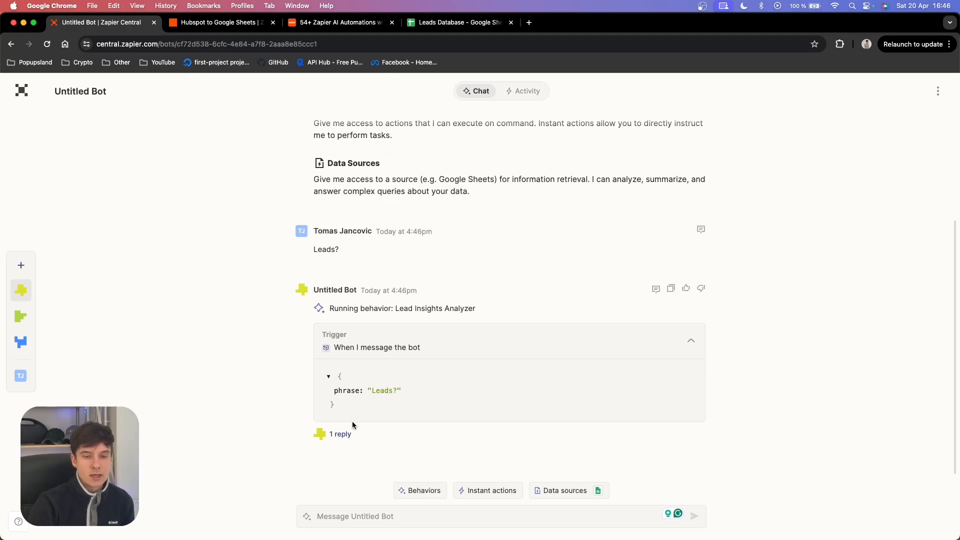
{"action": "mouse_move", "coordinate": [341, 437]}
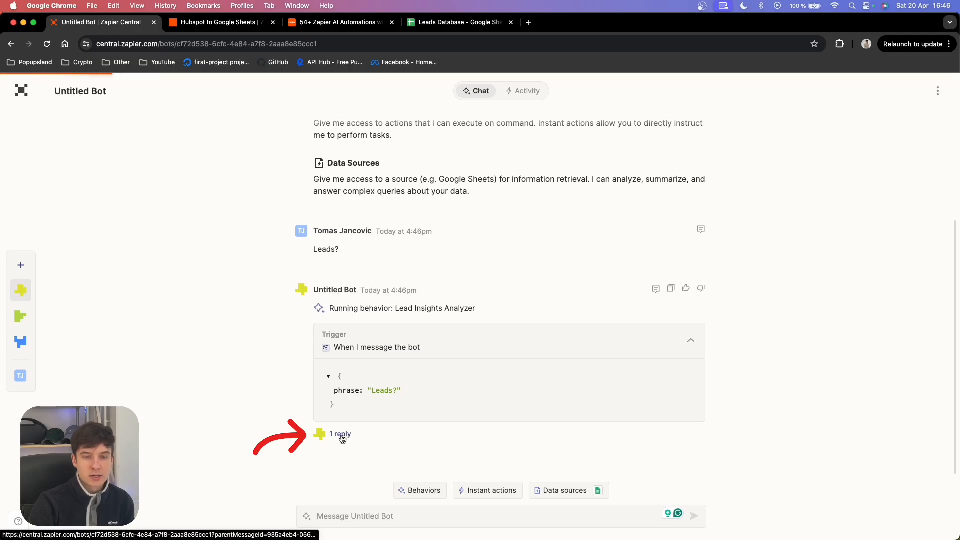
{"action": "left_click", "coordinate": [340, 434]}
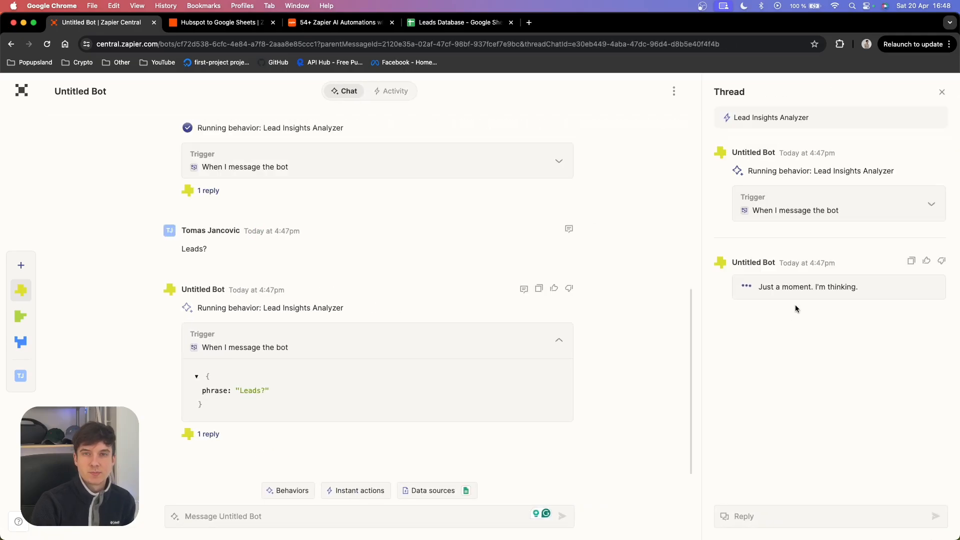
{"action": "mouse_move", "coordinate": [832, 300]}
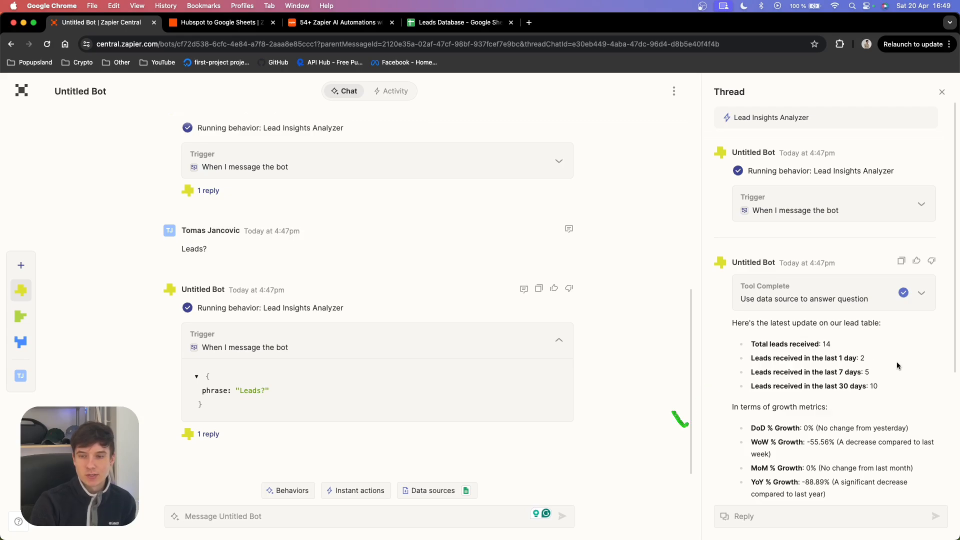
Step: Read the bot's 14-lead report with growth metrics, then switch to the Leads Database sheet
{"action": "scroll", "scroll_direction": "down", "scroll_amount": 3}
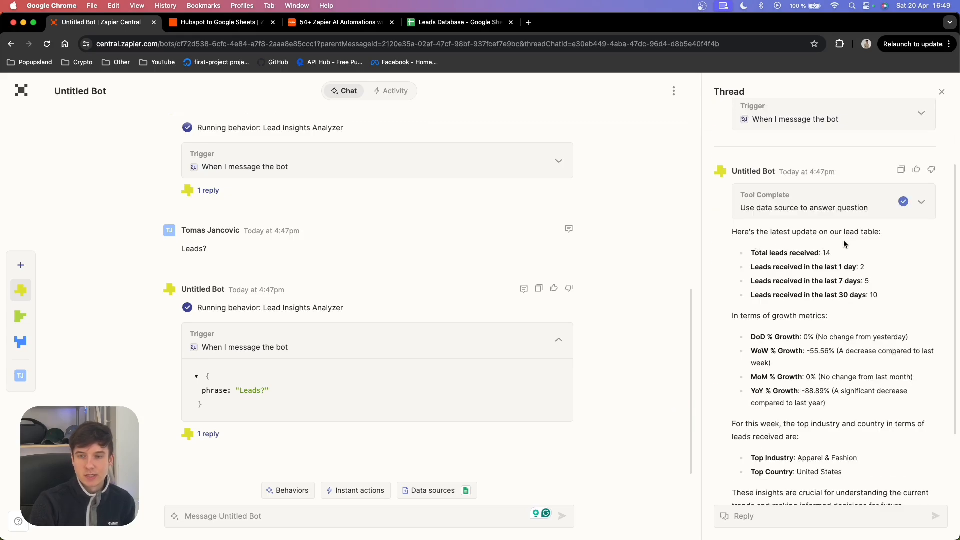
{"action": "mouse_move", "coordinate": [821, 263]}
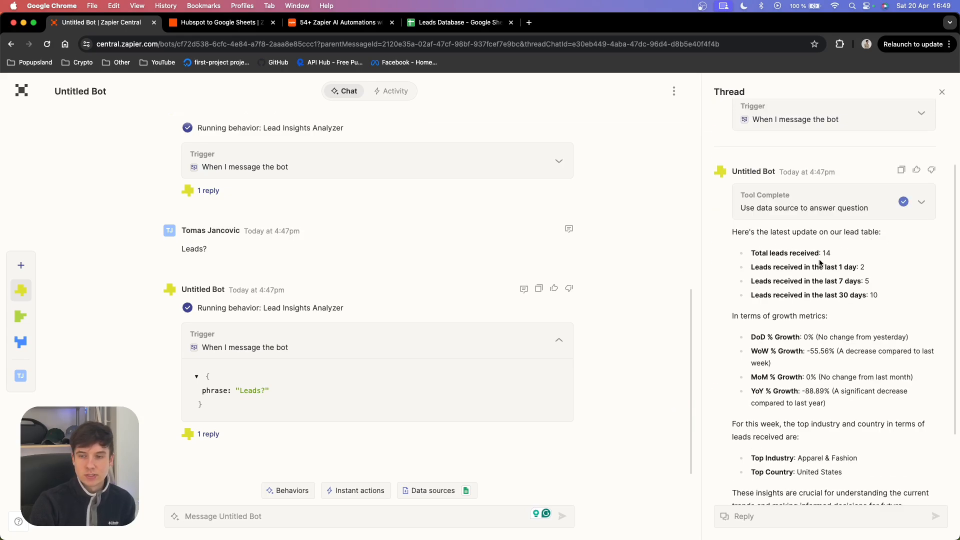
{"action": "mouse_move", "coordinate": [845, 270]}
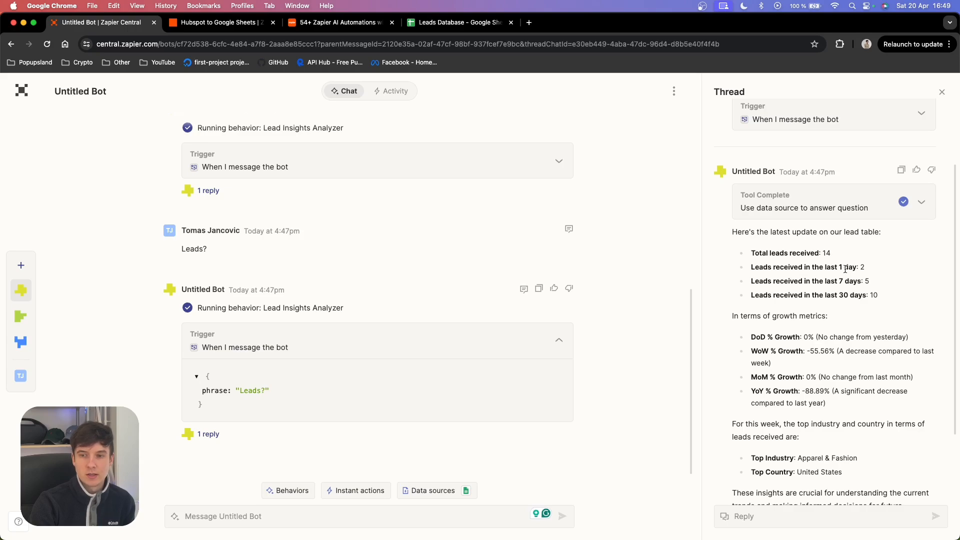
{"action": "mouse_move", "coordinate": [852, 306]}
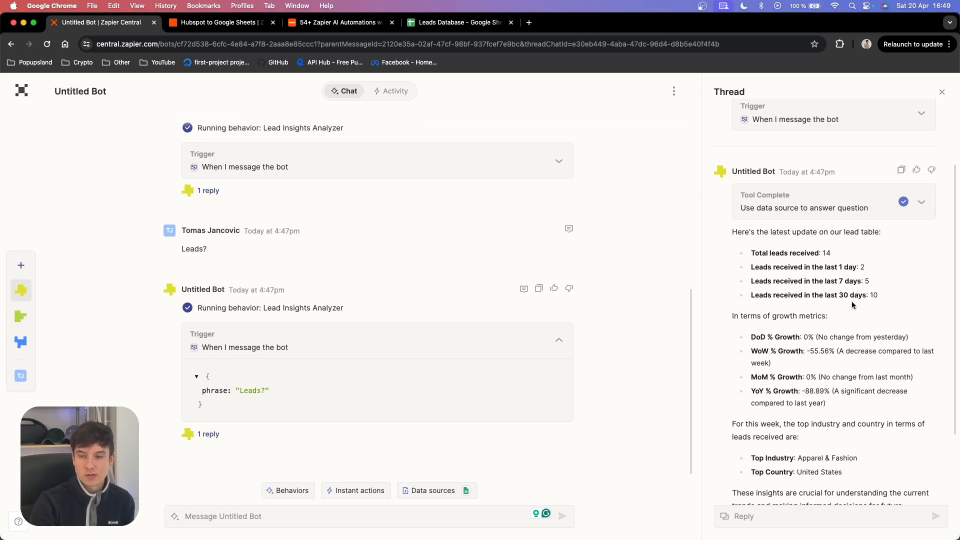
{"action": "scroll", "scroll_direction": "down", "scroll_amount": 3}
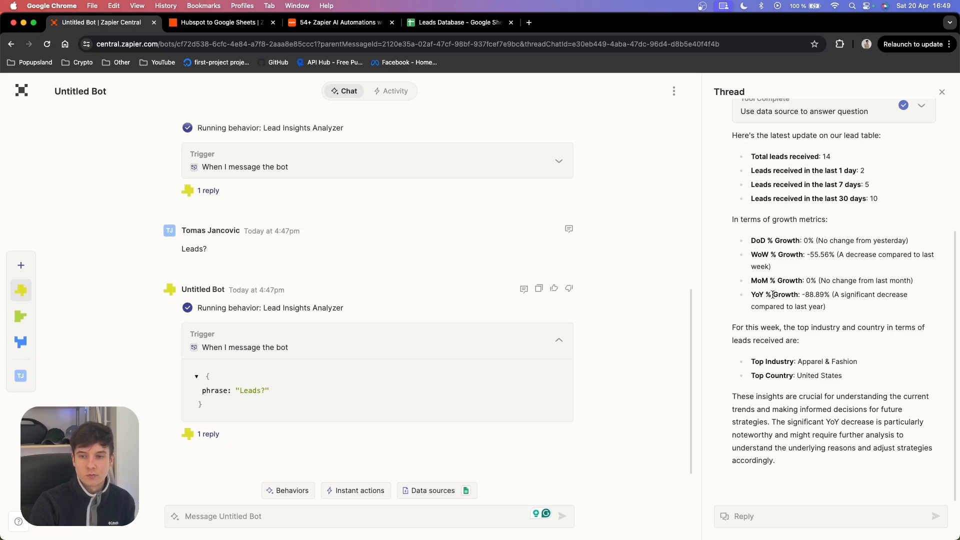
{"action": "mouse_move", "coordinate": [818, 240]}
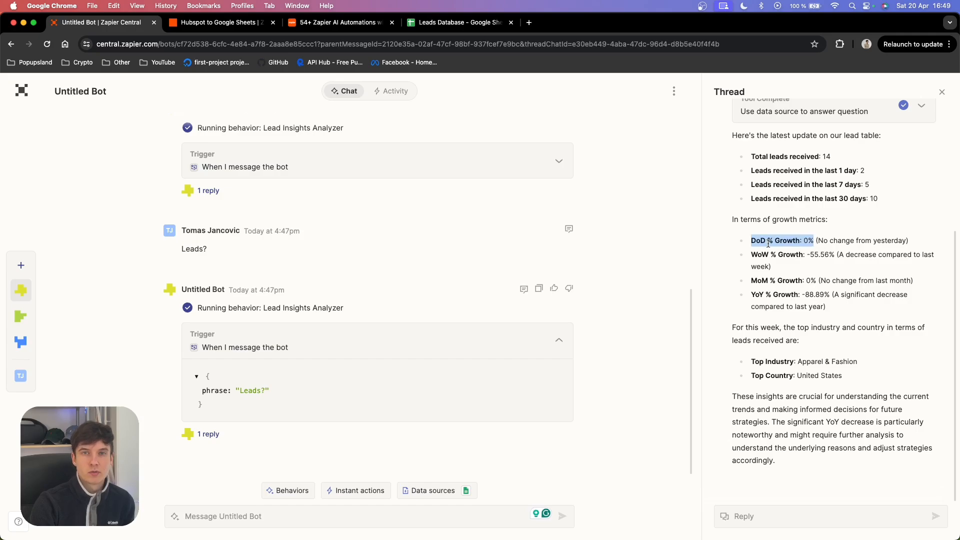
{"action": "left_click", "coordinate": [456, 22]}
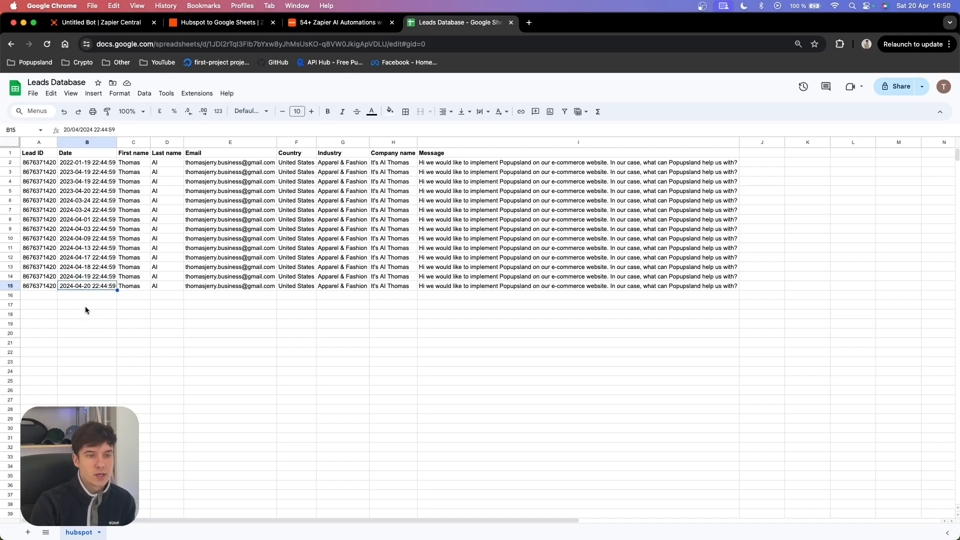
Step: Check the row 14 lead date, then return to Zapier Central
{"action": "left_click", "coordinate": [87, 276]}
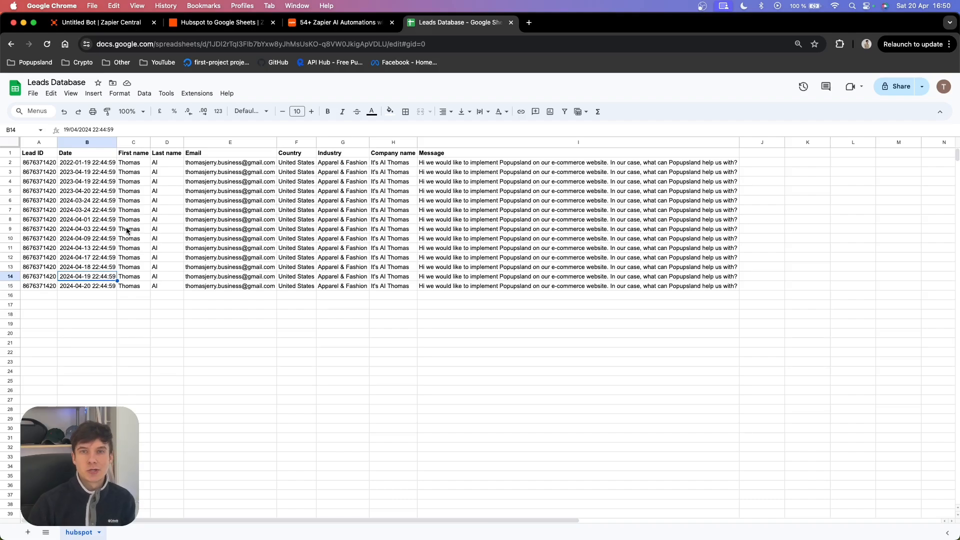
{"action": "mouse_move", "coordinate": [314, 346]}
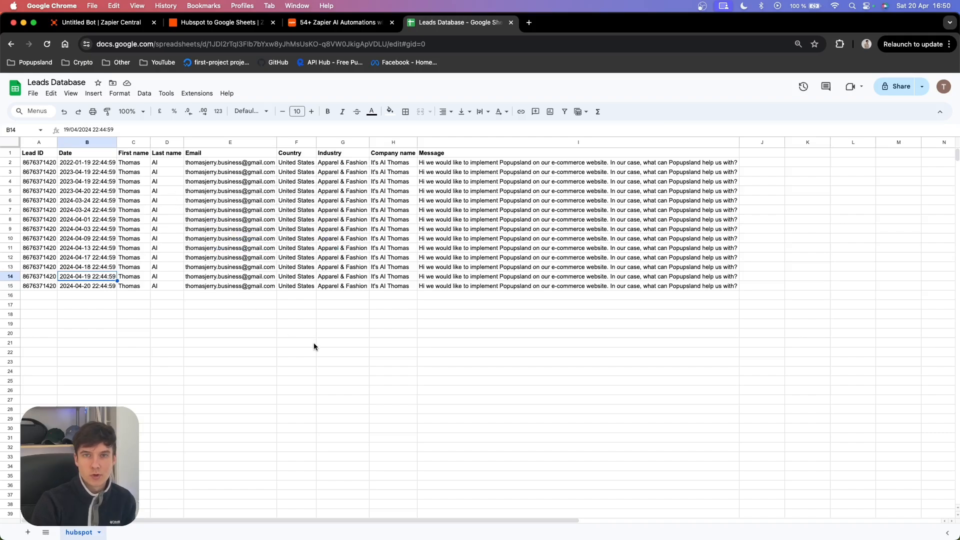
{"action": "left_click", "coordinate": [102, 22]}
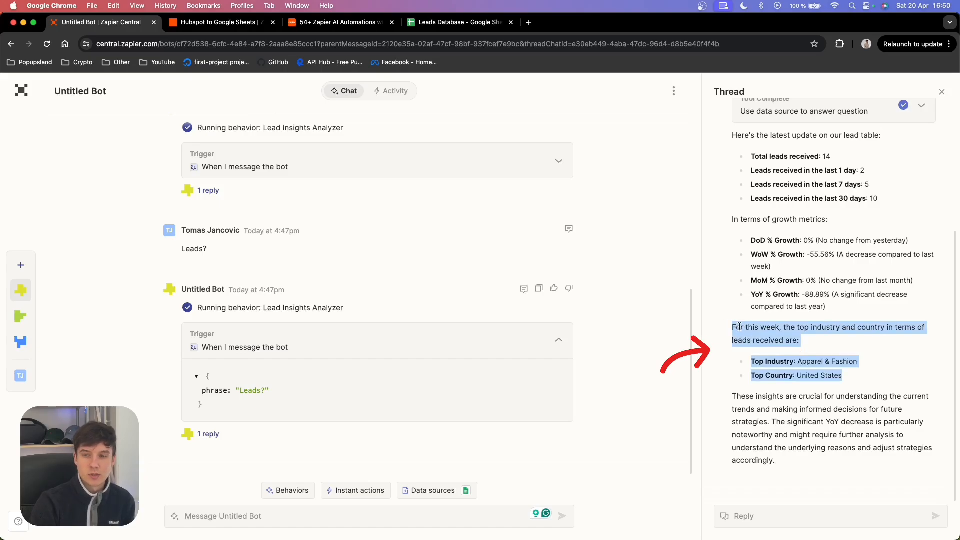
Step: Clear the top industry and country selection, then reopen the Leads Database sheet
{"action": "left_click", "coordinate": [827, 341]}
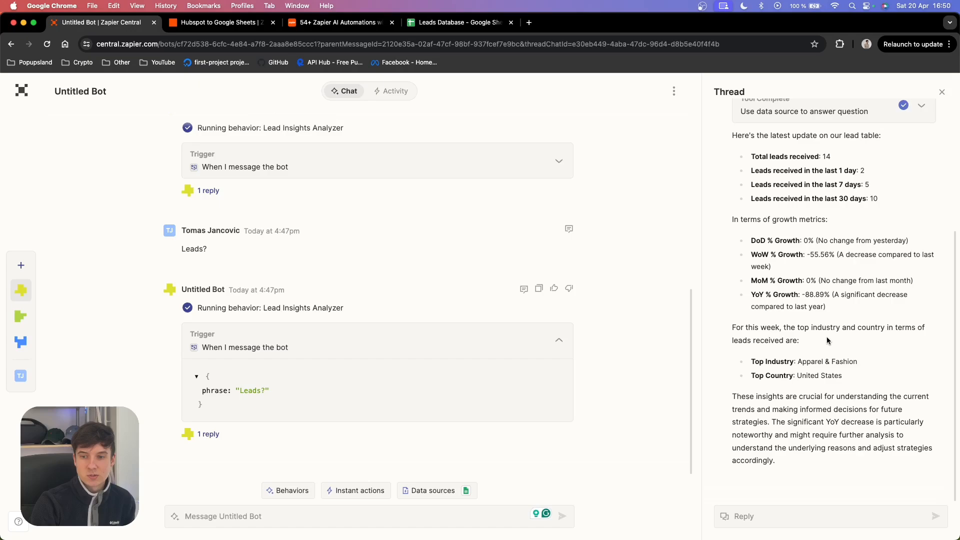
{"action": "mouse_move", "coordinate": [706, 359]}
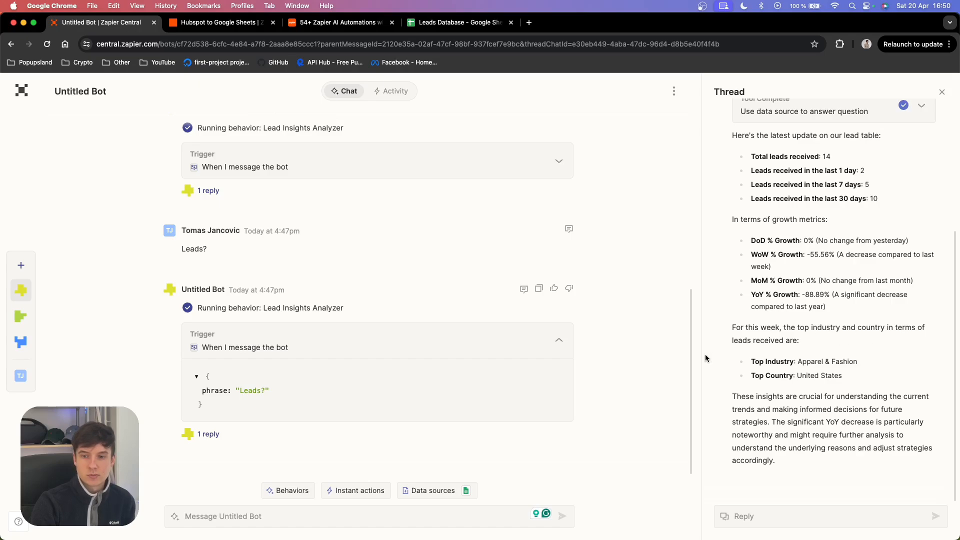
{"action": "mouse_move", "coordinate": [859, 367]}
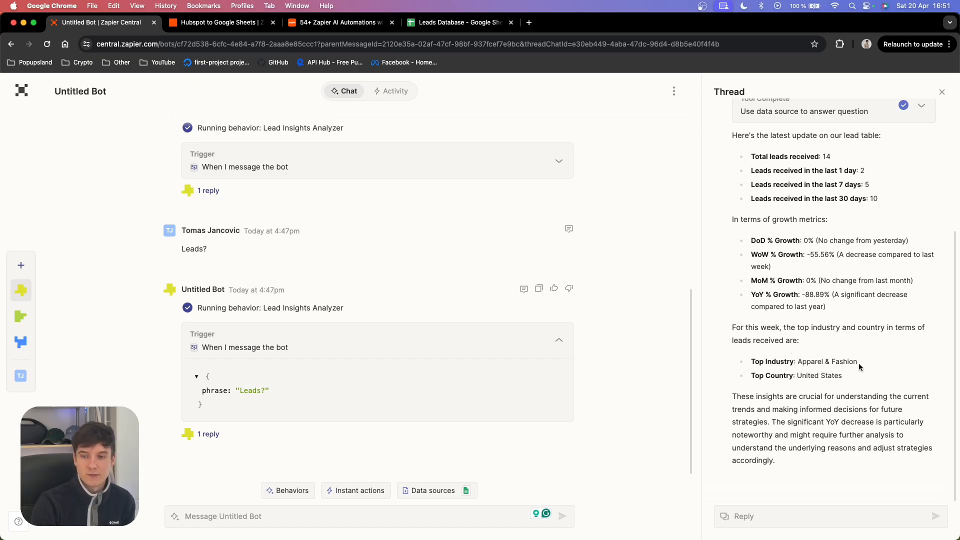
{"action": "left_click", "coordinate": [456, 22]}
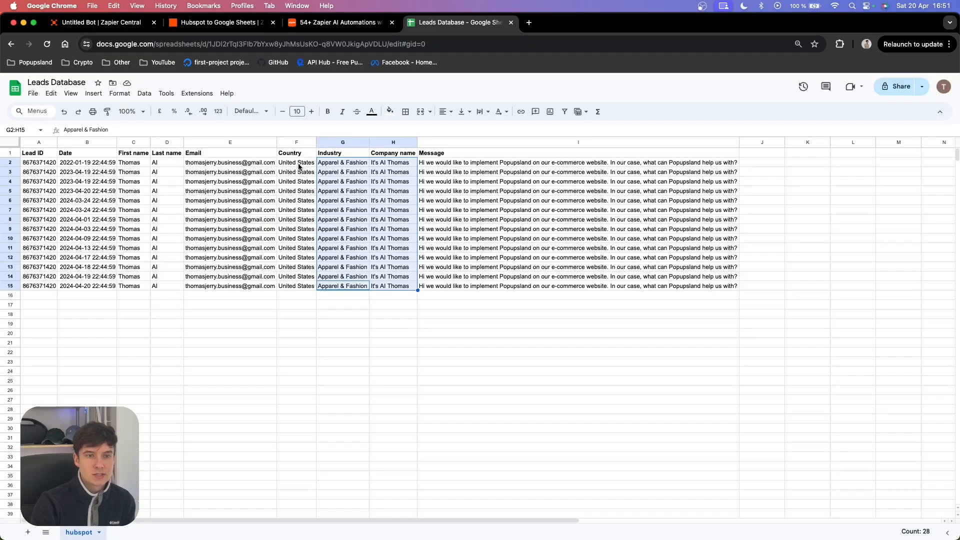
Step: Select the Country and Industry values for all leads, then return to Zapier Central
{"action": "left_click", "coordinate": [297, 162]}
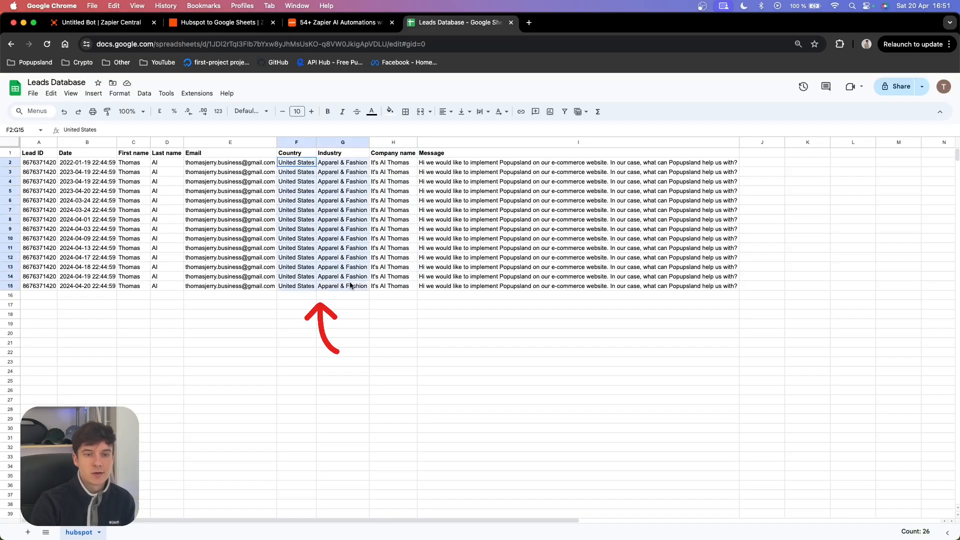
{"action": "left_click", "coordinate": [296, 162]}
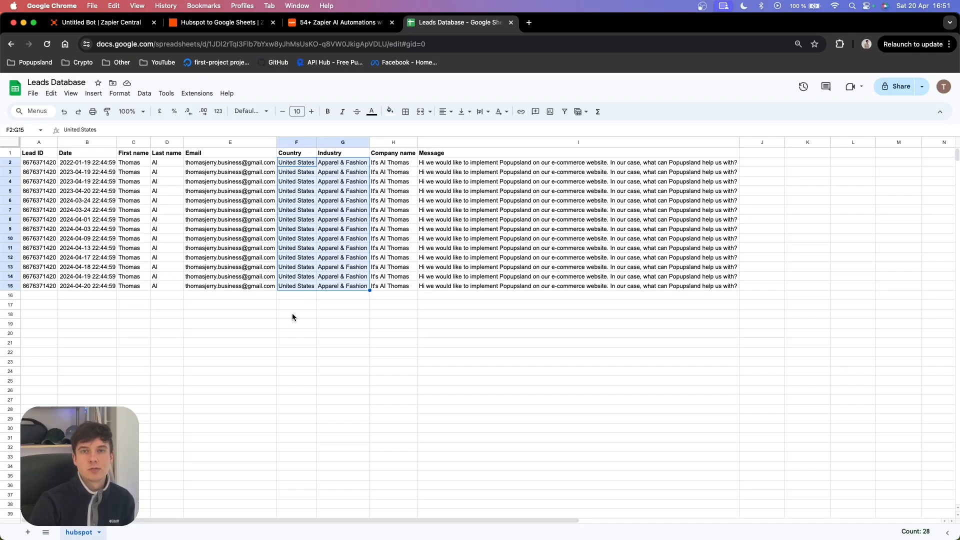
{"action": "left_click", "coordinate": [101, 22]}
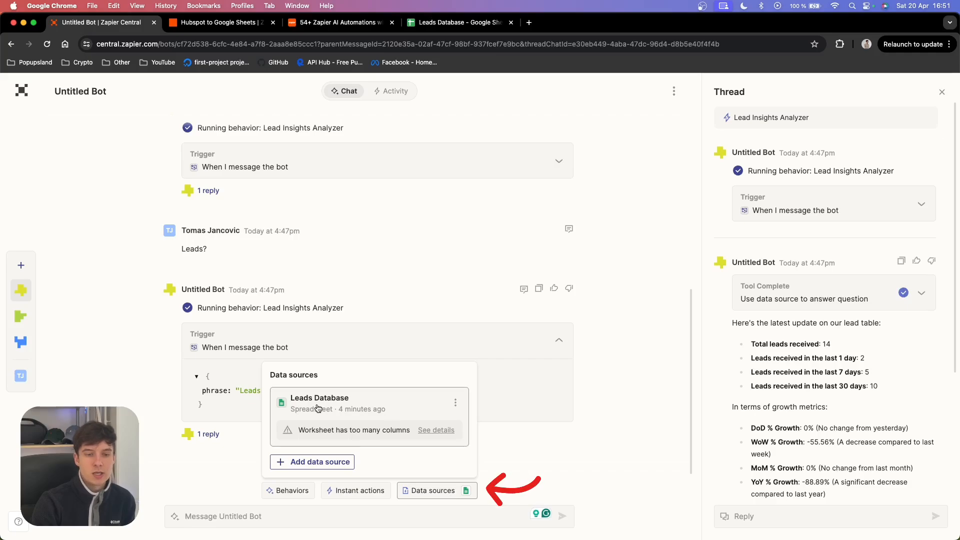
{"action": "mouse_move", "coordinate": [371, 414]}
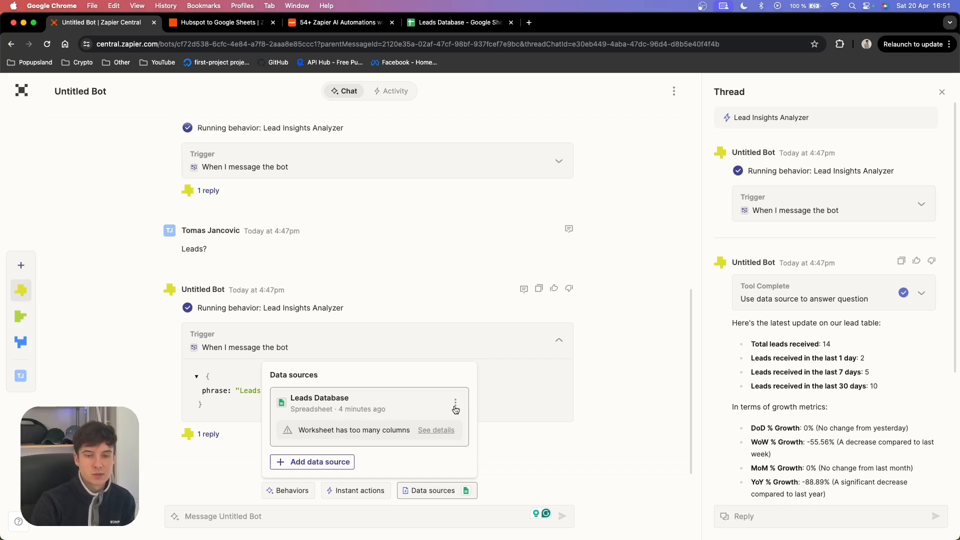
{"action": "mouse_move", "coordinate": [435, 406]}
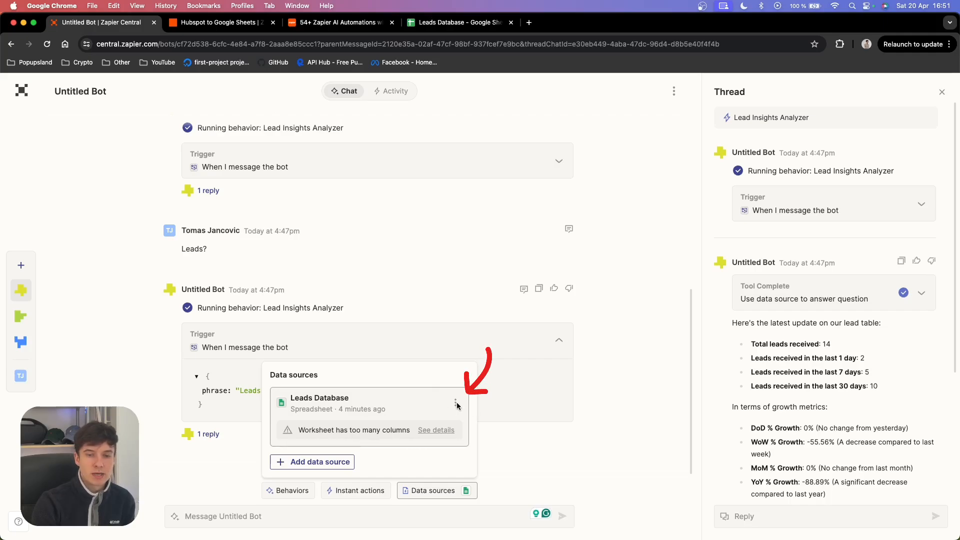
Step: Sync the Leads Database data source now from its options menu
{"action": "left_click", "coordinate": [455, 403]}
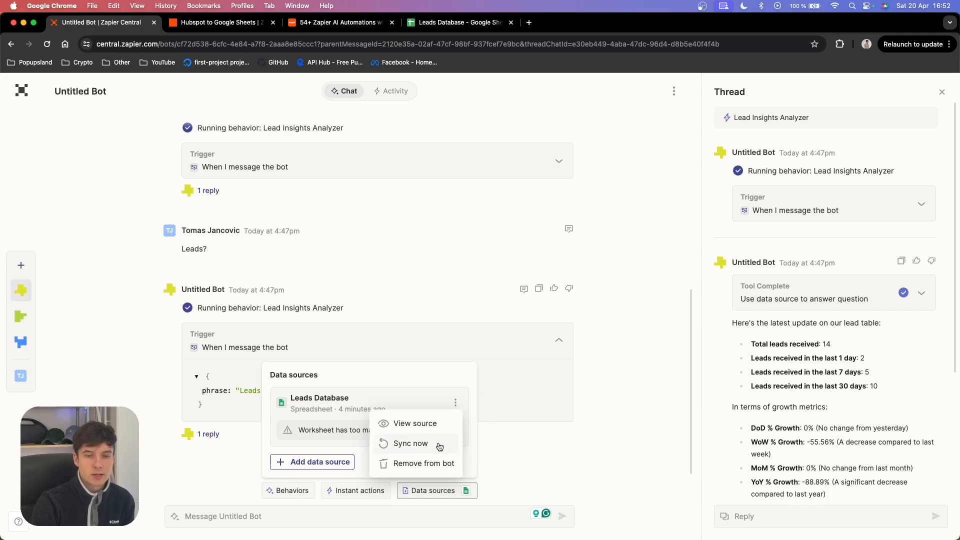
{"action": "left_click", "coordinate": [410, 443]}
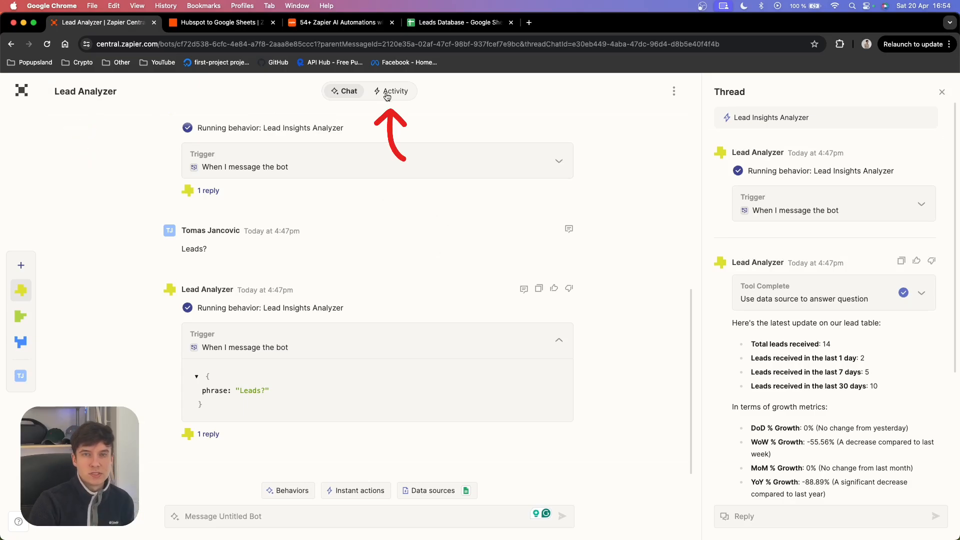
Step: Check the Activity tab's two Lead Insights Analyzer runs, then return to chat
{"action": "left_click", "coordinate": [395, 91]}
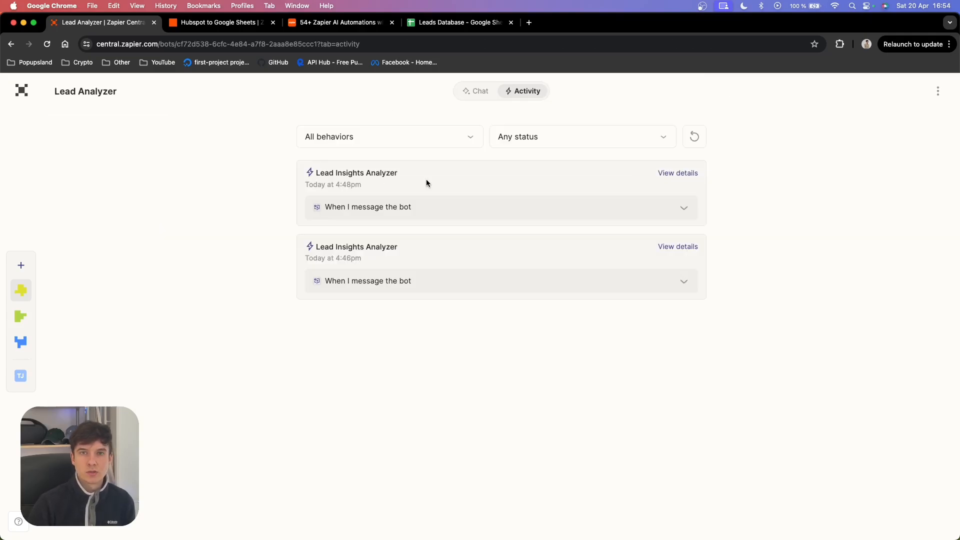
{"action": "left_click", "coordinate": [480, 91]}
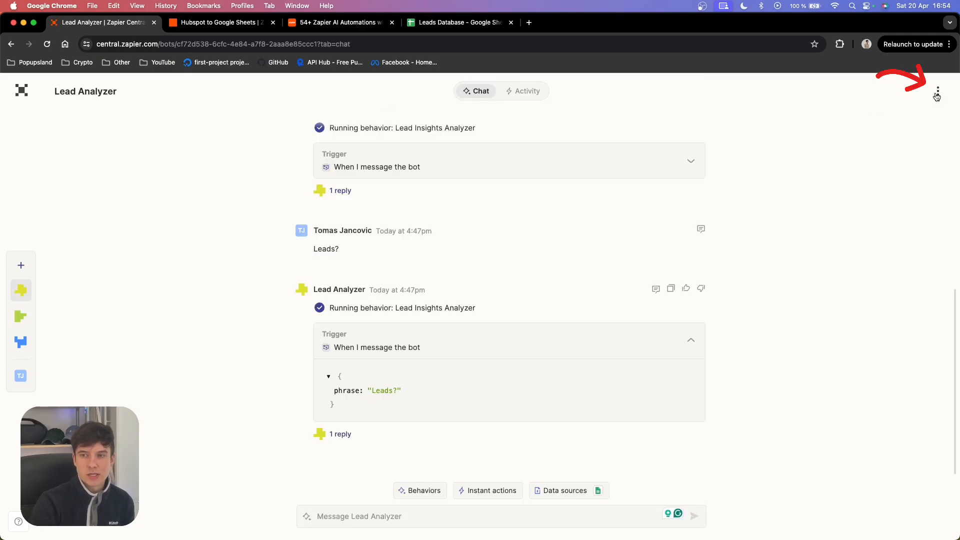
{"action": "left_click", "coordinate": [938, 90]}
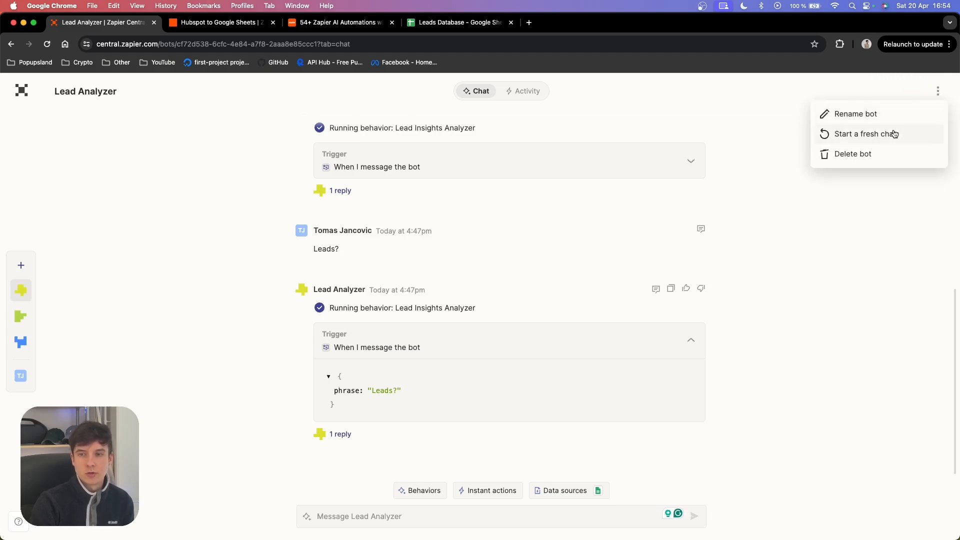
{"action": "mouse_move", "coordinate": [894, 155]}
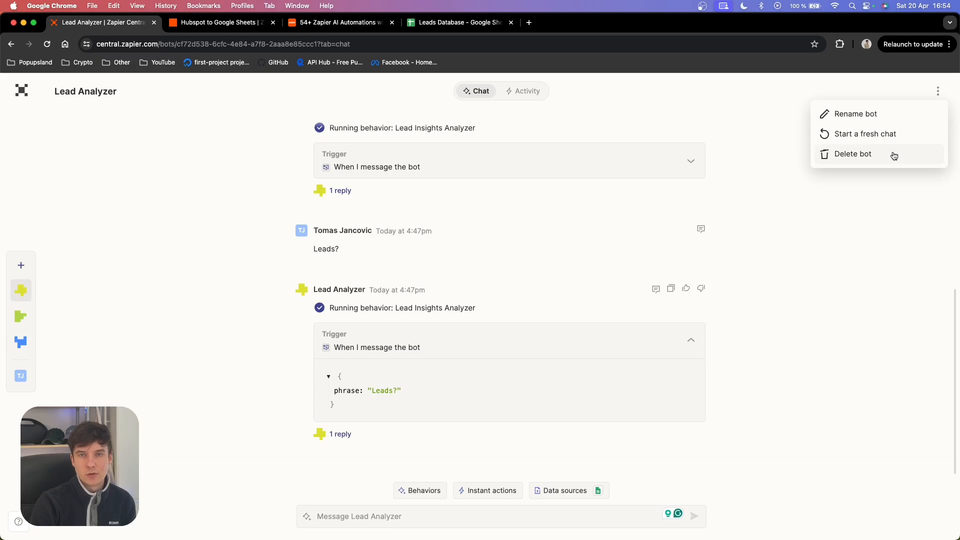
{"action": "left_click", "coordinate": [755, 162]}
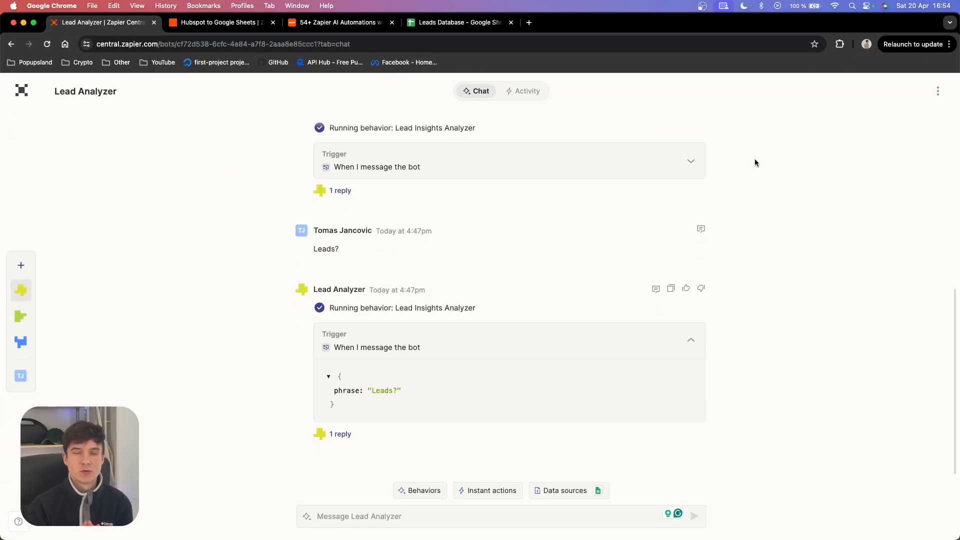